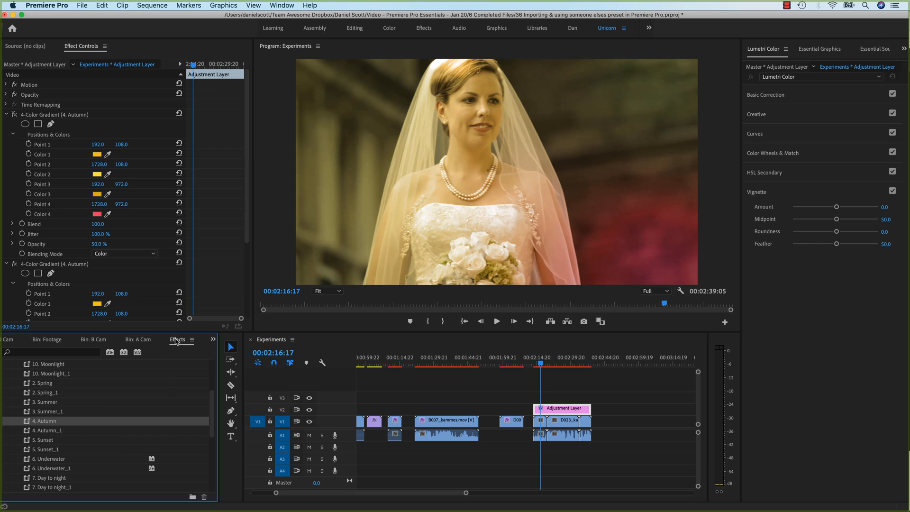
mouse_move(193, 342)
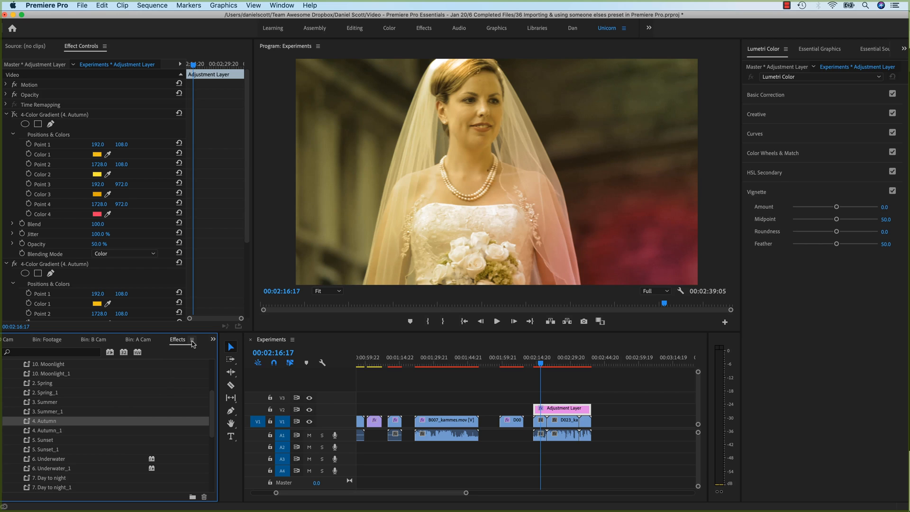
- Collapse the Lumetri Presets folders back to Presets, Lumetri Presets, Audio Effects, Video Effects and Transitions
left_click(193, 342)
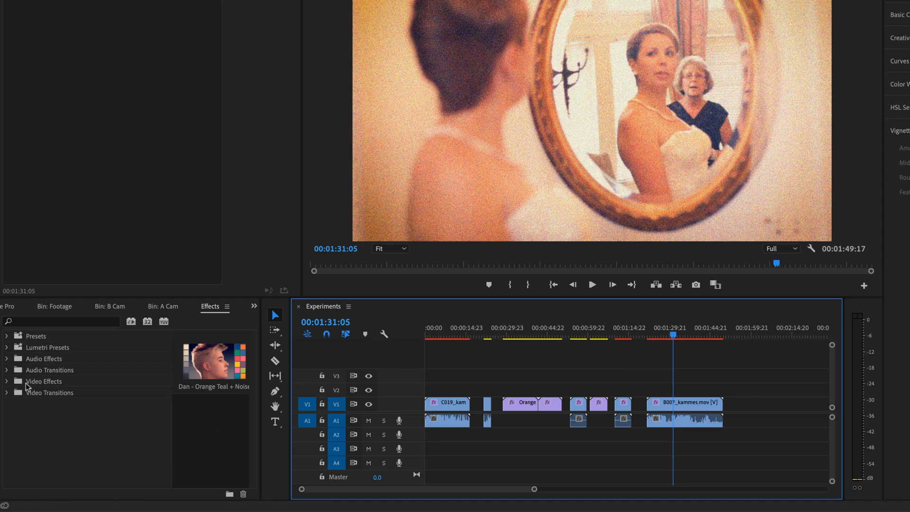
- Go from the A Cam bin to Footage, collapse Orange & Teal, and open D Cam
left_click(163, 306)
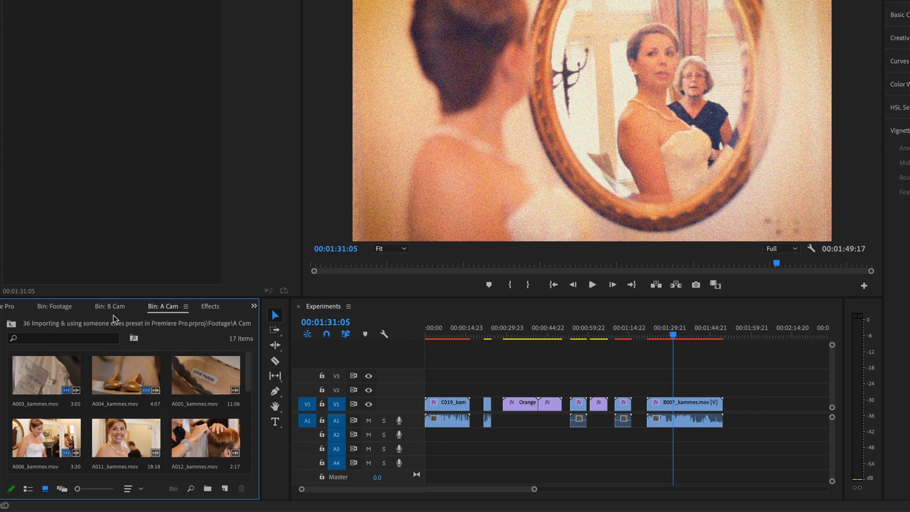
mouse_move(100, 311)
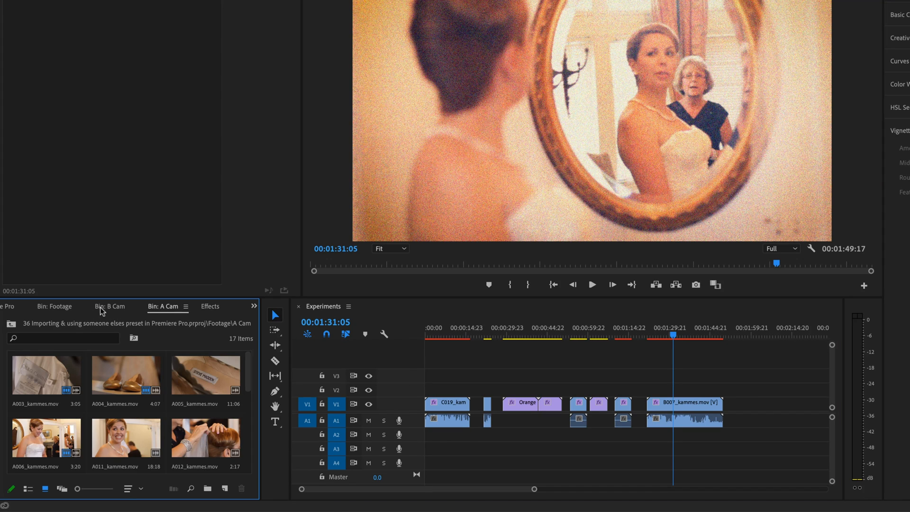
left_click(55, 306)
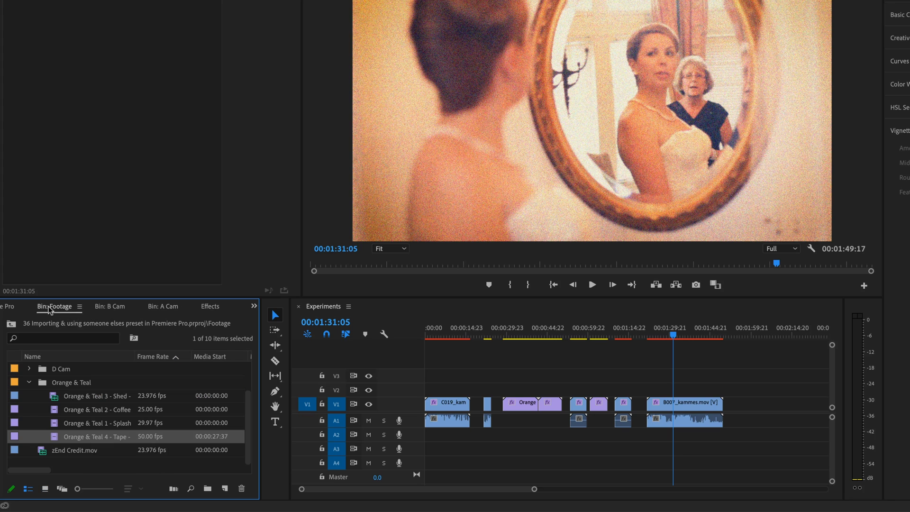
left_click(28, 382)
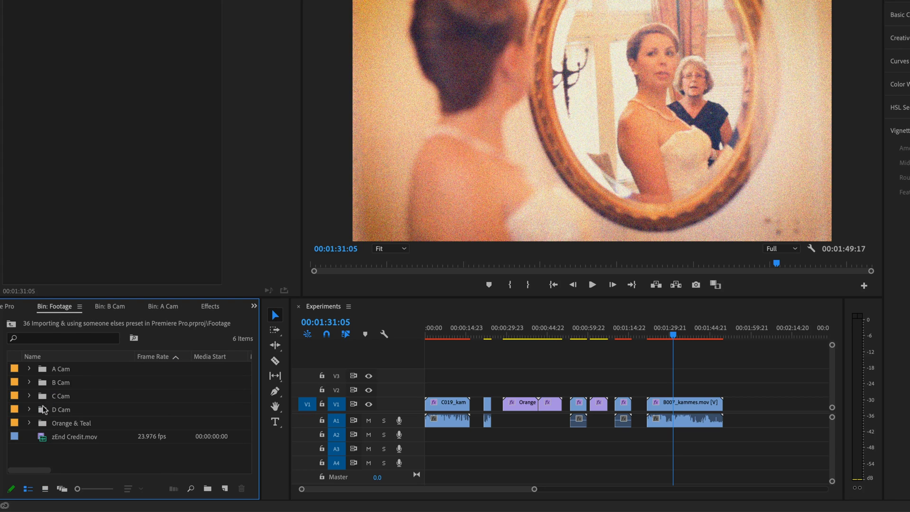
double_click(61, 409)
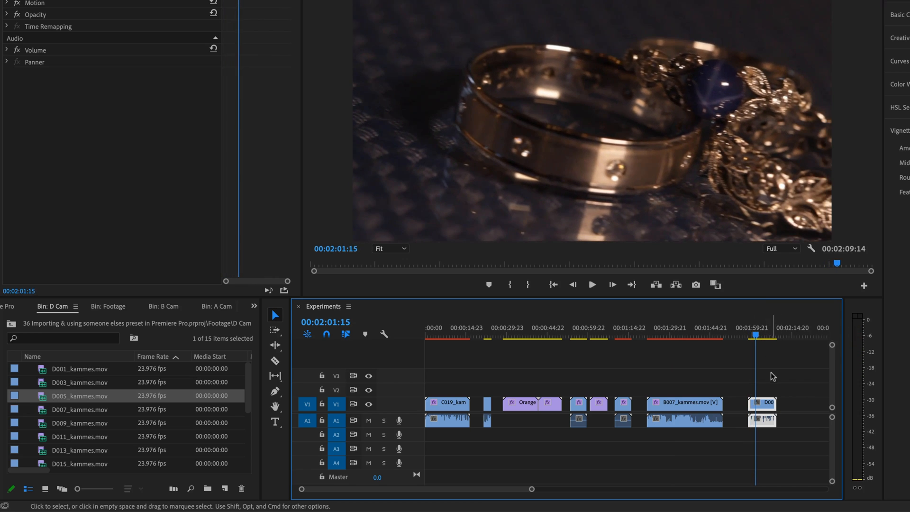
- Unlink the D Cam clip's video from its audio
right_click(761, 403)
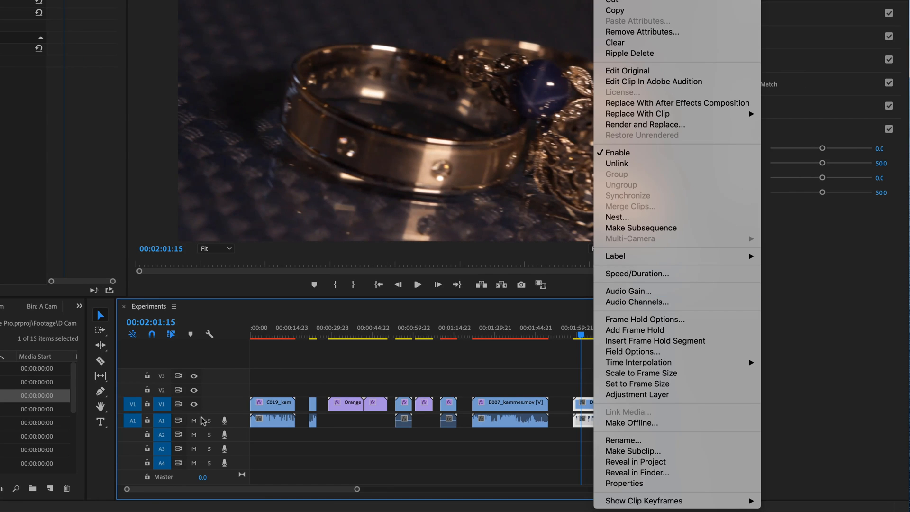
mouse_move(636, 163)
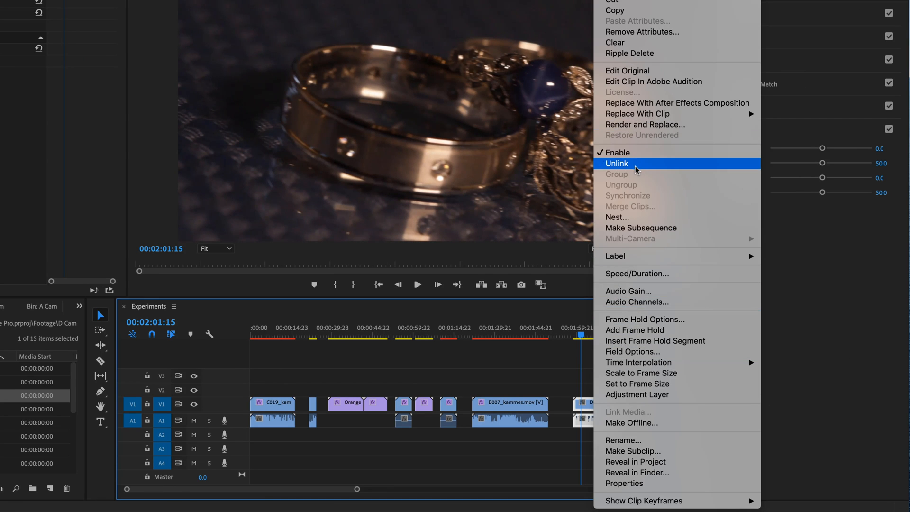
left_click(617, 163)
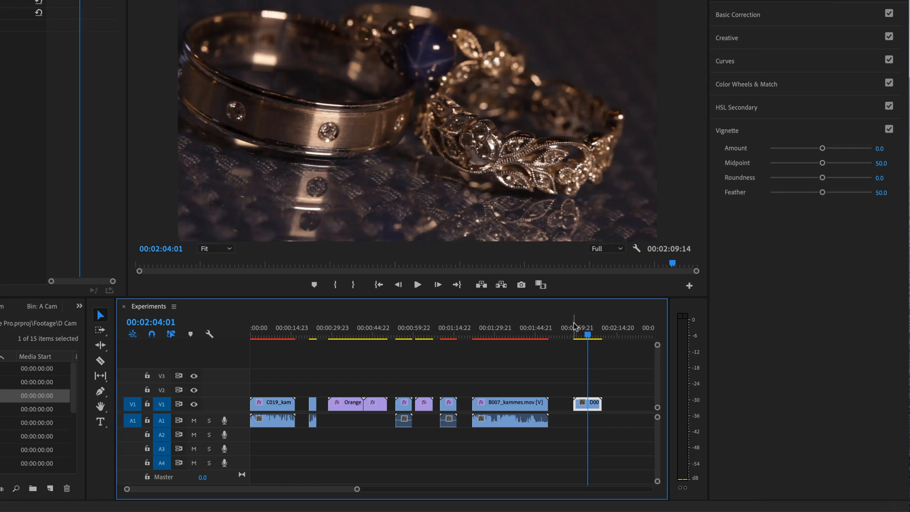
mouse_move(602, 287)
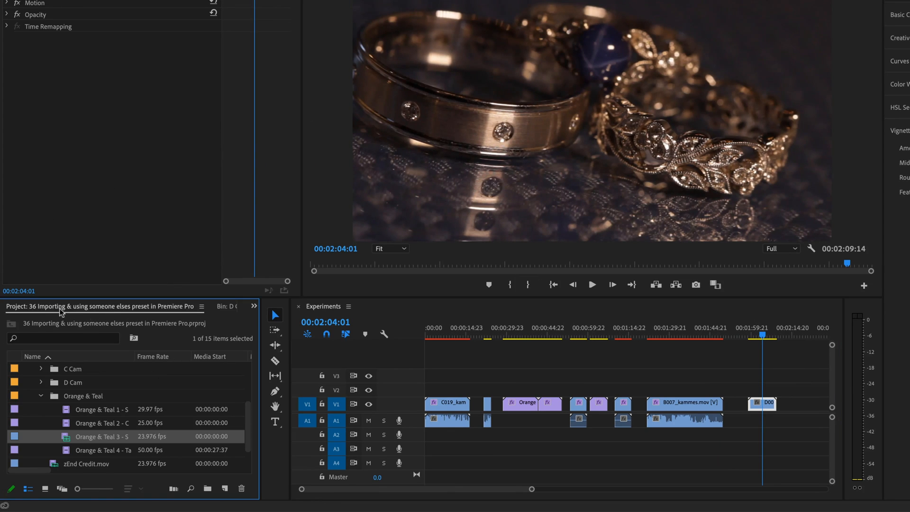
mouse_move(252, 314)
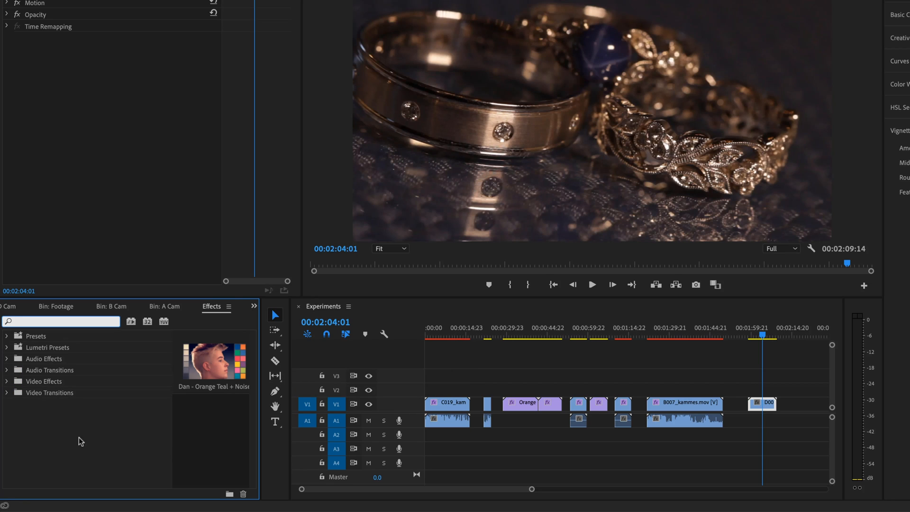
- Bring up the Presets folder options and the Effects panel menu for Import Presets
right_click(35, 336)
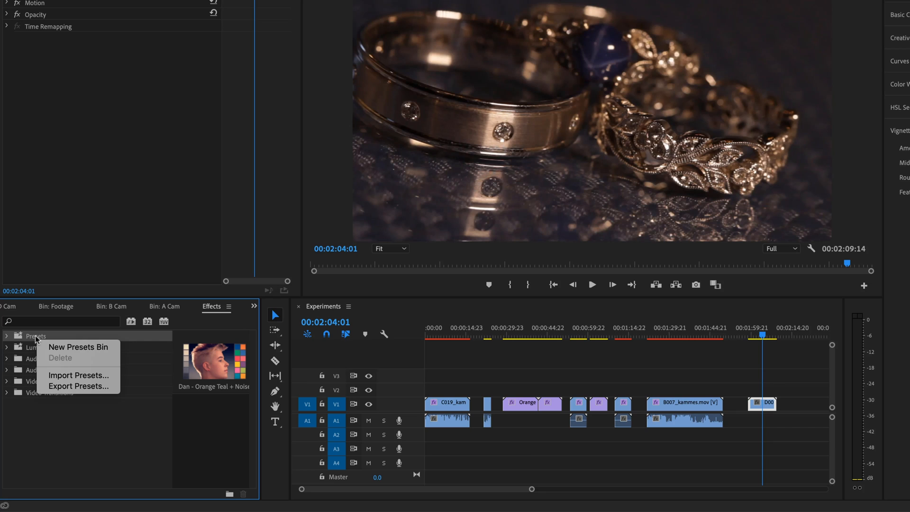
mouse_move(78, 375)
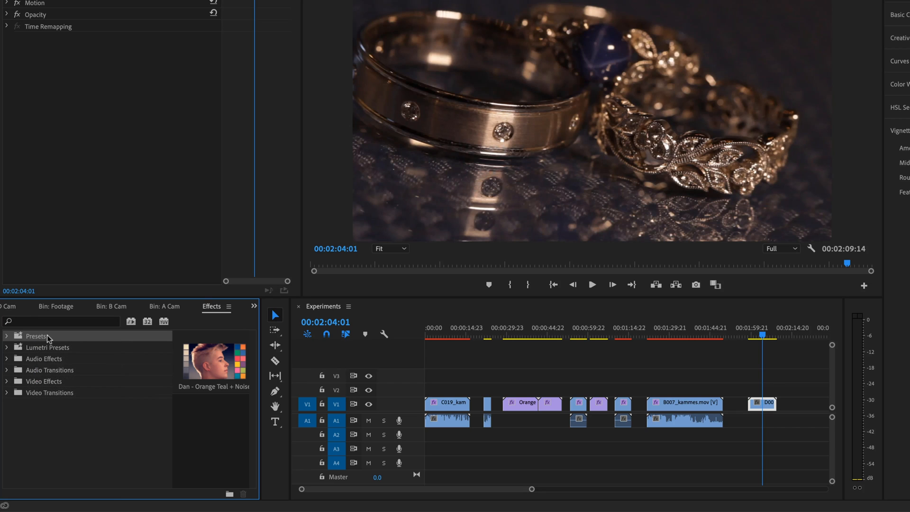
left_click(254, 307)
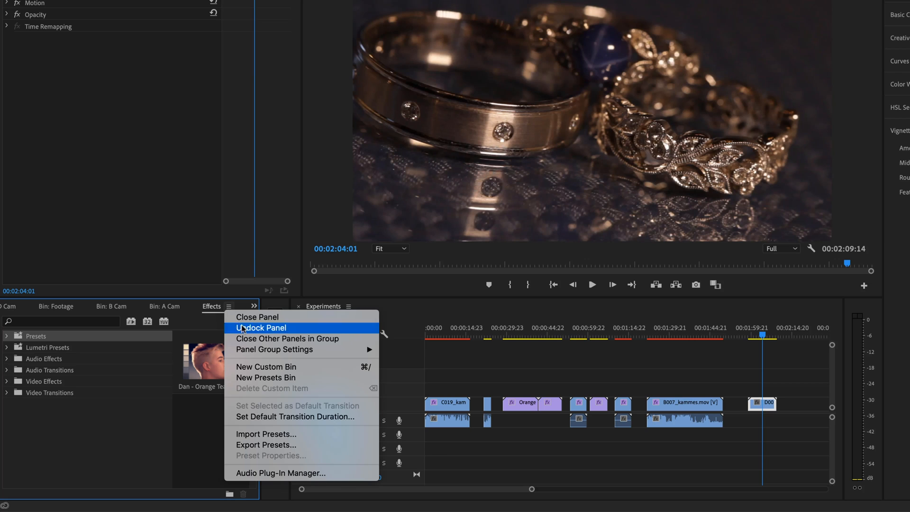
mouse_move(248, 460)
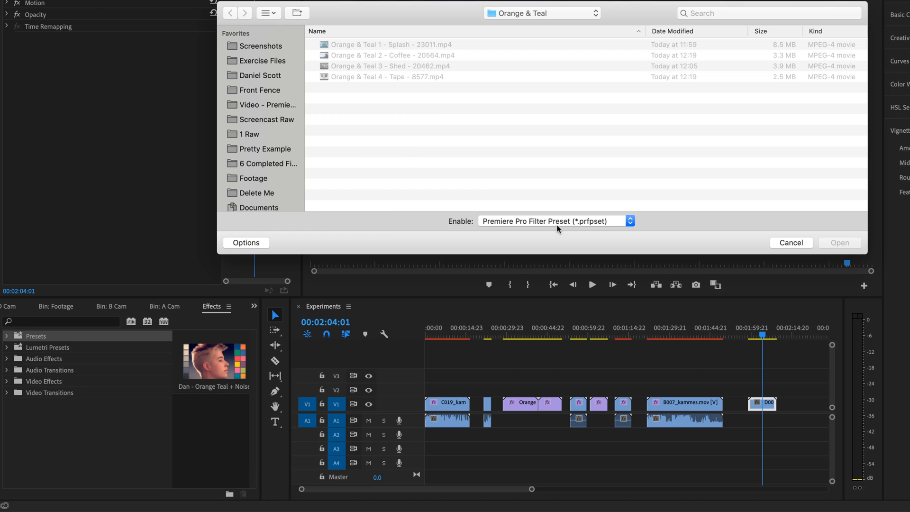
mouse_move(597, 228)
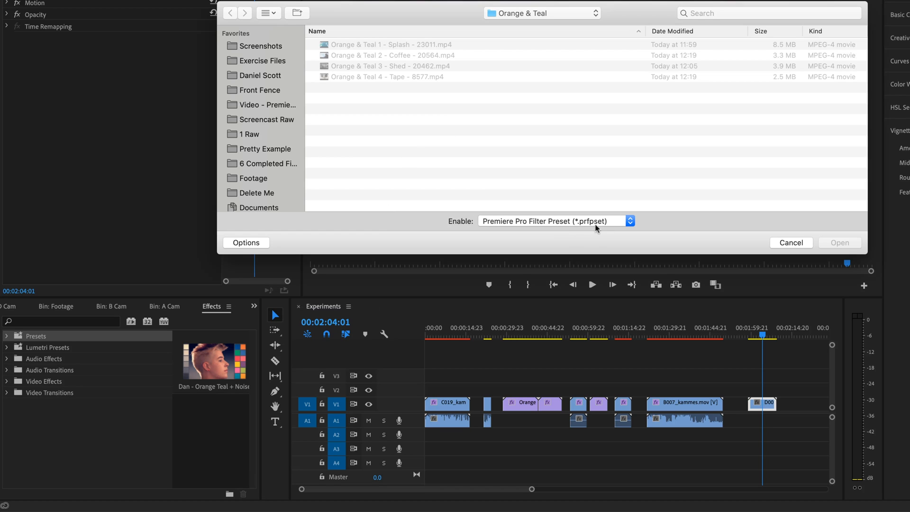
mouse_move(588, 230)
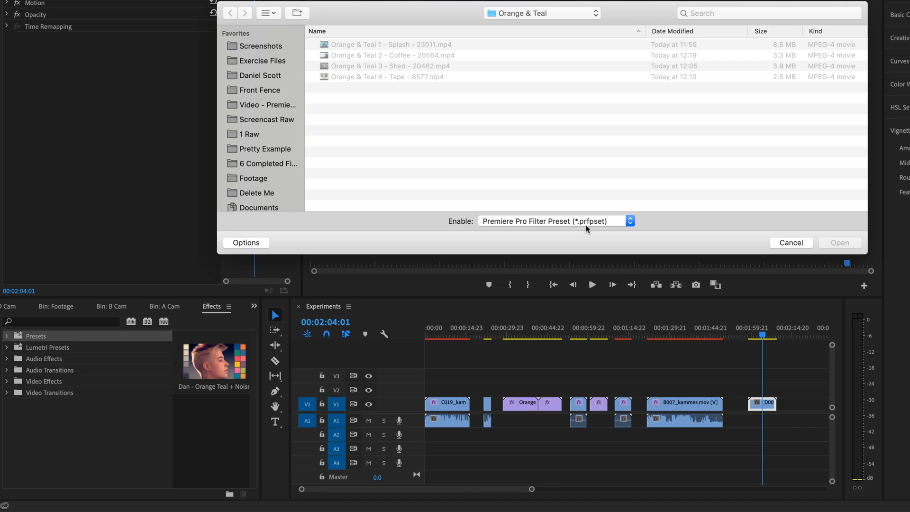
mouse_move(533, 227)
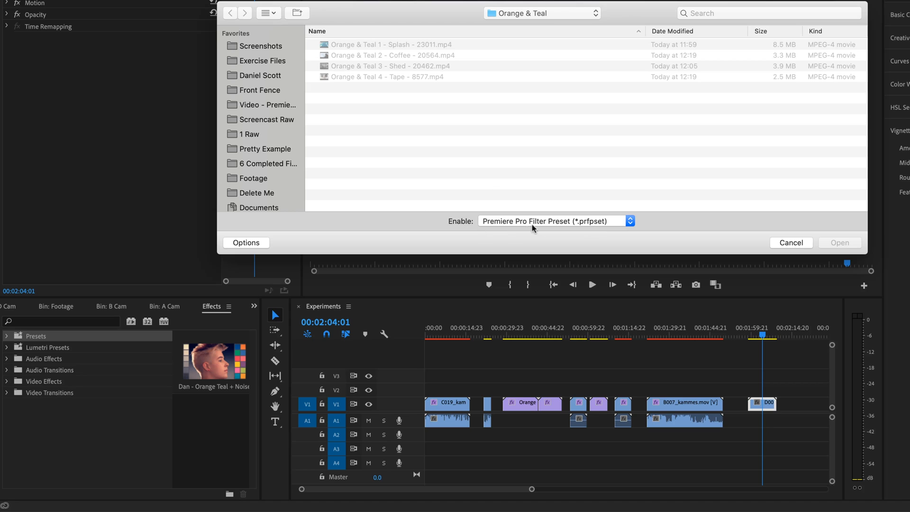
mouse_move(518, 147)
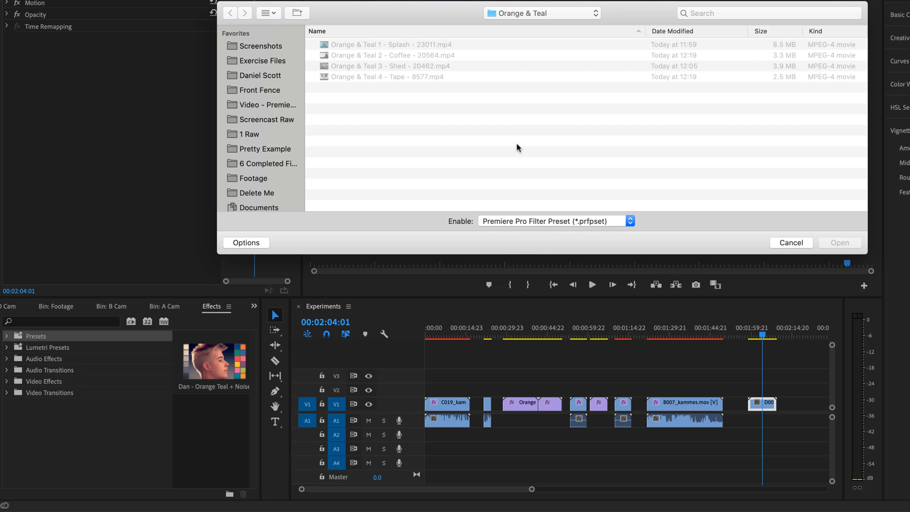
mouse_move(485, 150)
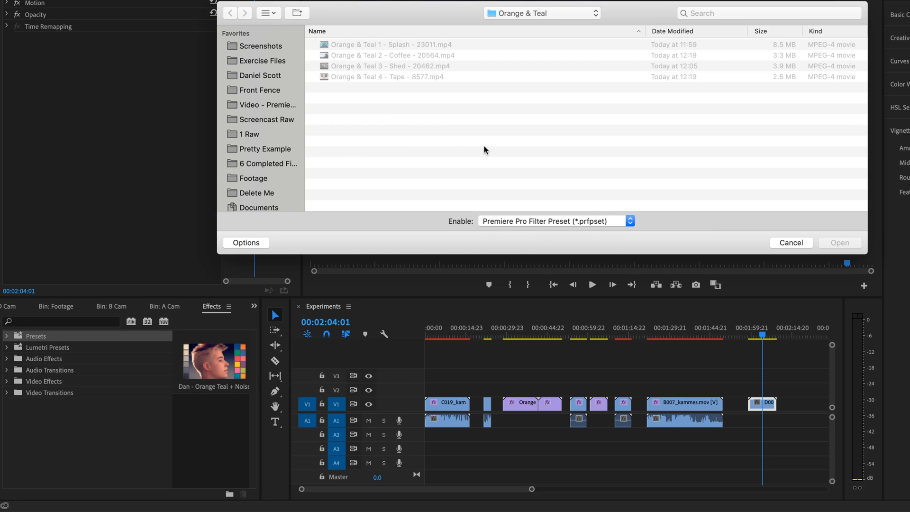
mouse_move(441, 110)
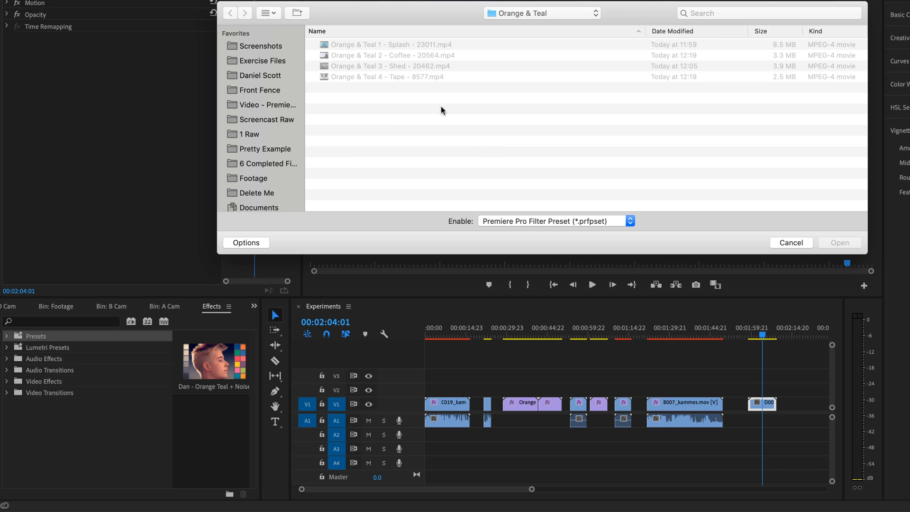
mouse_move(256, 106)
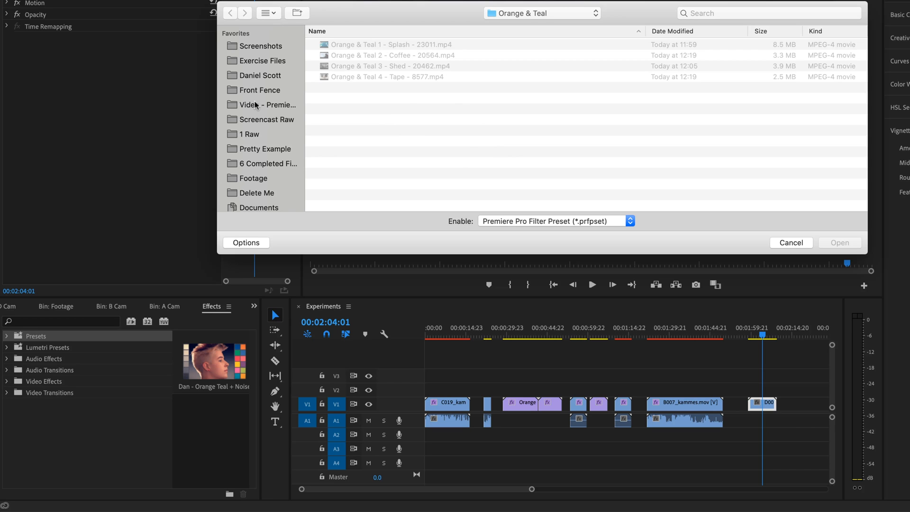
mouse_move(255, 107)
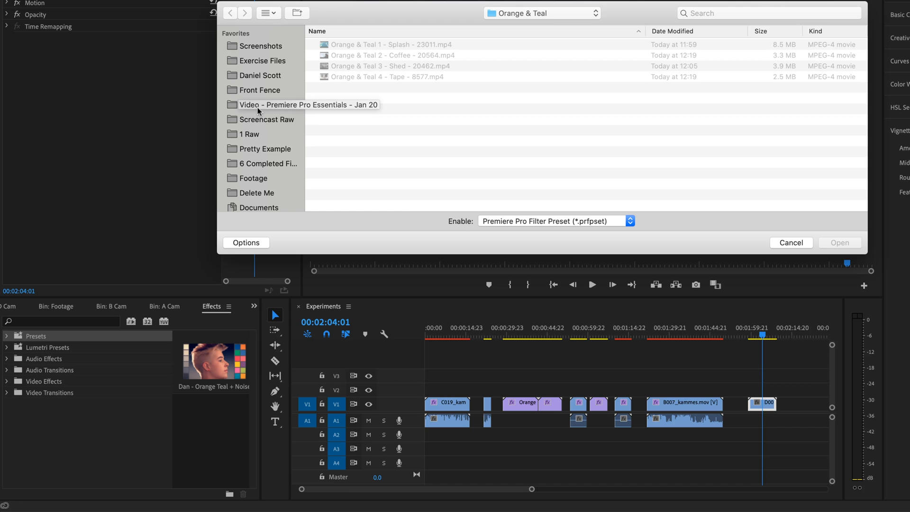
- Import Motion Array Presets.prfpset from Exercise Files > Project 2 - Wedding > Graphics
left_click(261, 60)
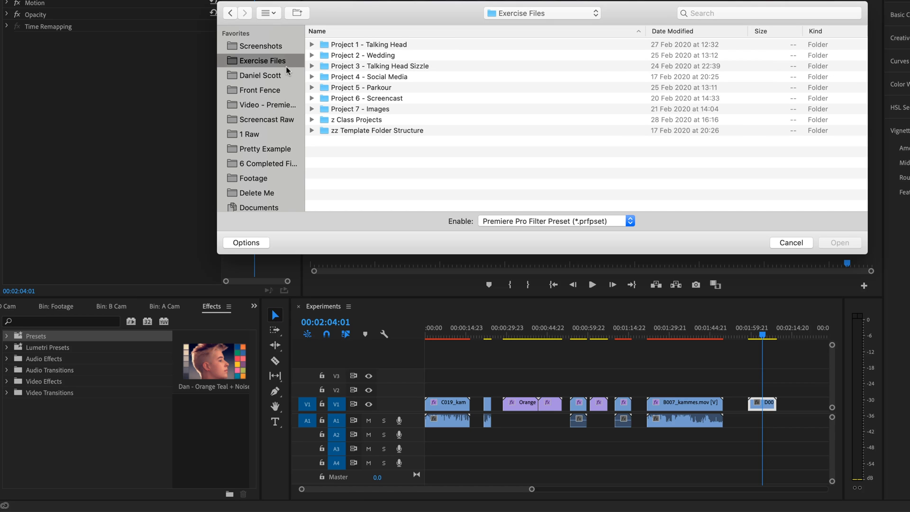
mouse_move(435, 38)
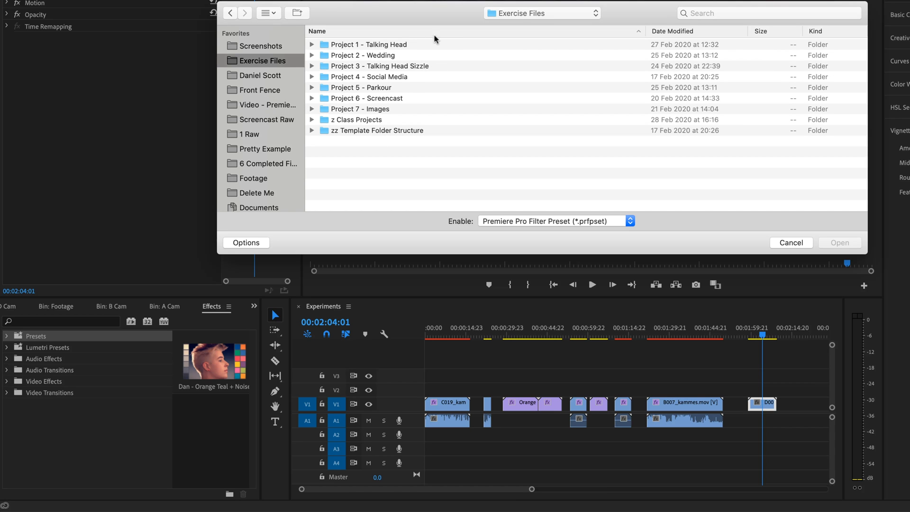
left_click(362, 55)
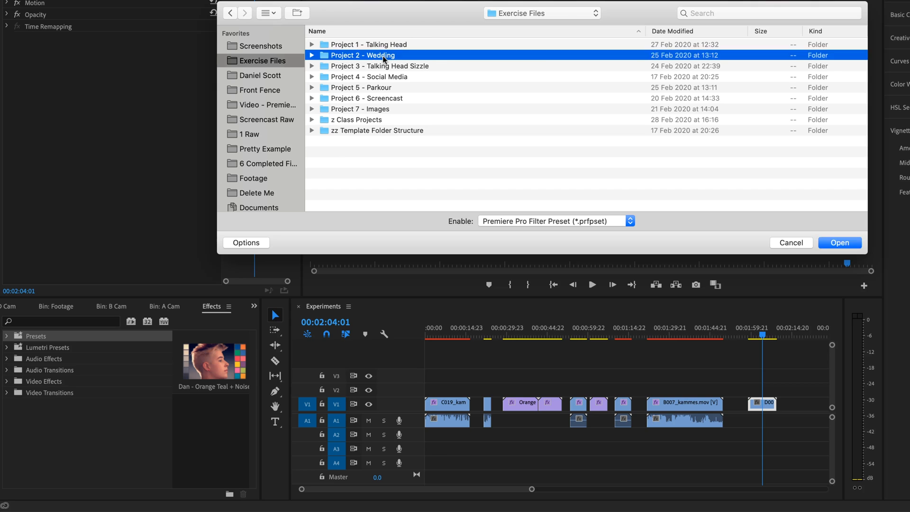
double_click(362, 54)
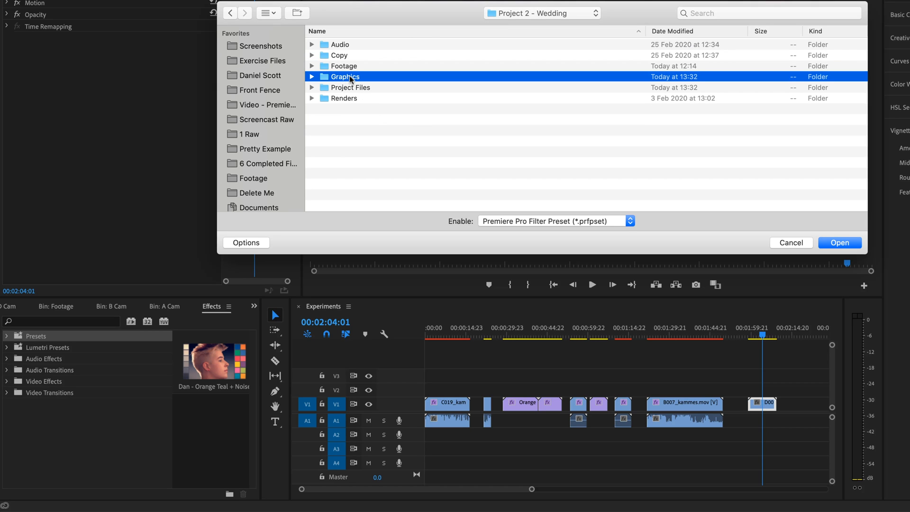
double_click(344, 76)
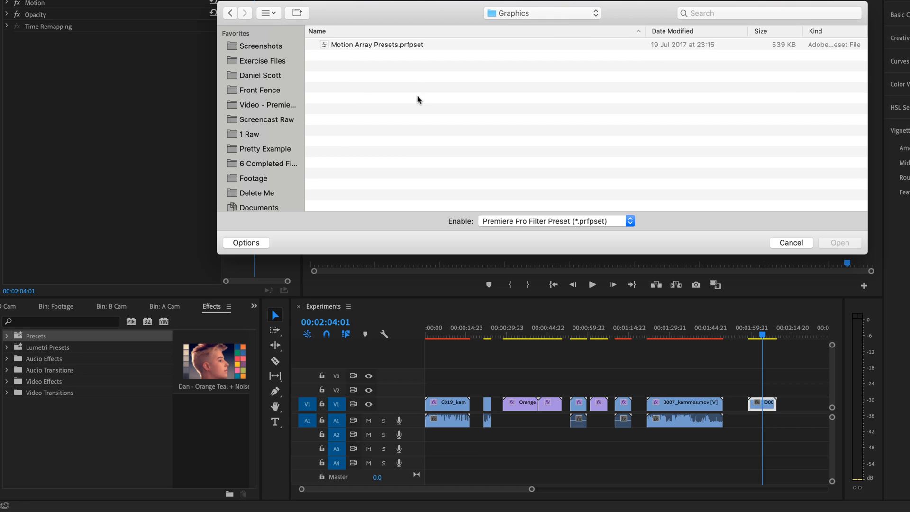
left_click(377, 44)
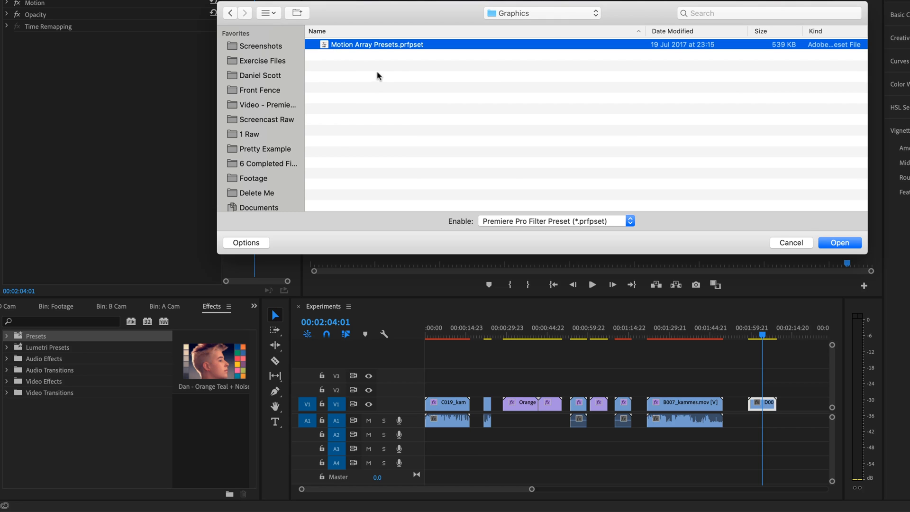
mouse_move(862, 233)
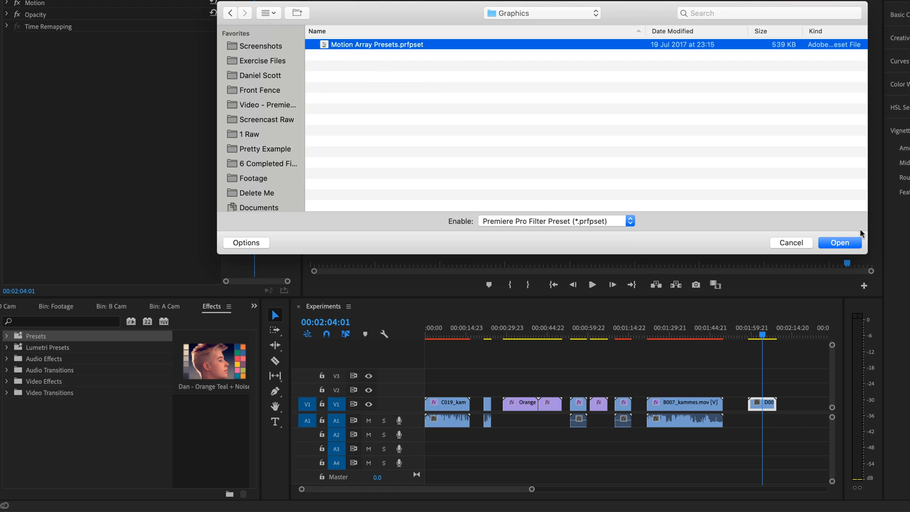
mouse_move(484, 90)
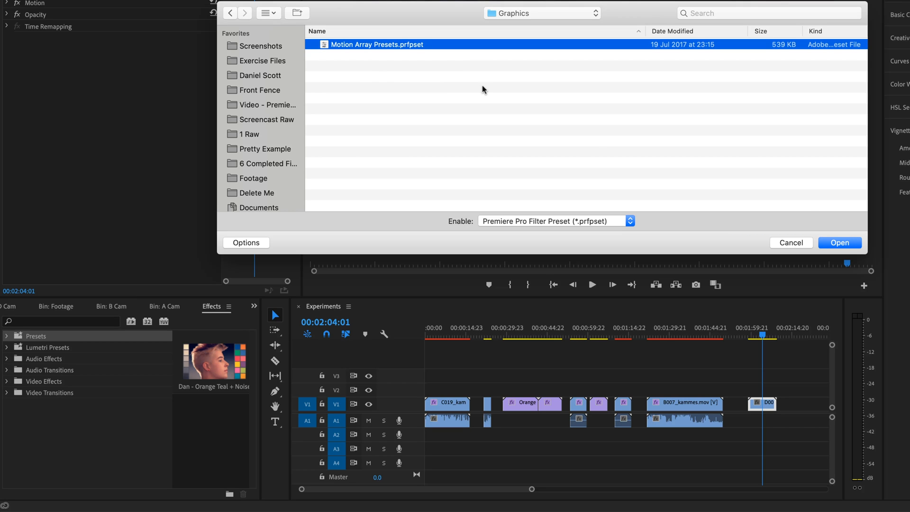
left_click(838, 242)
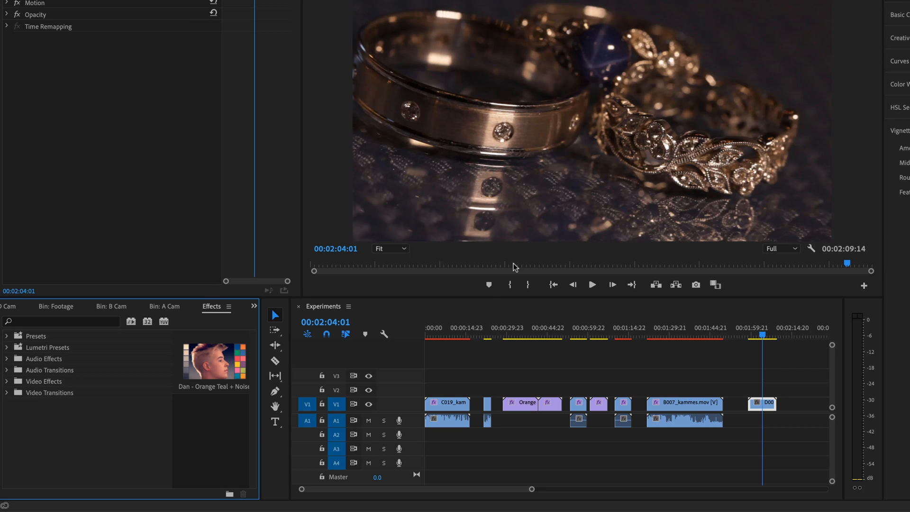
mouse_move(438, 197)
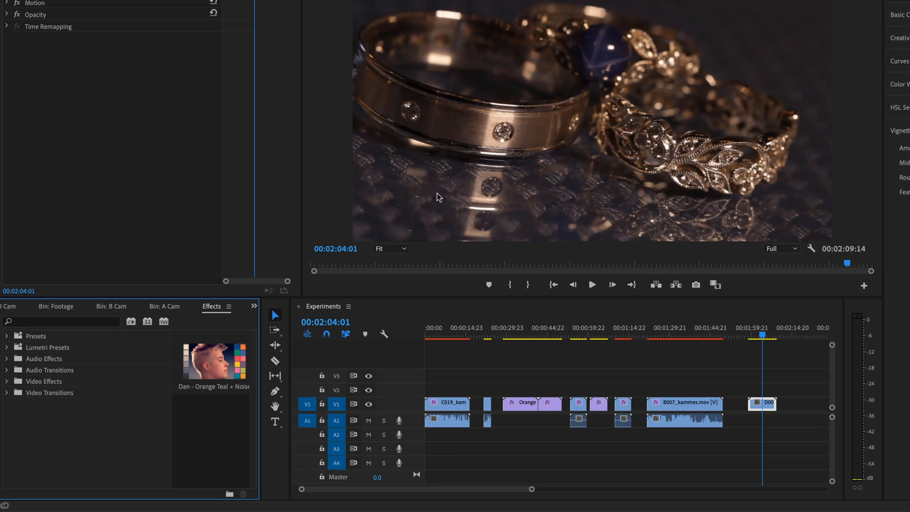
mouse_move(86, 279)
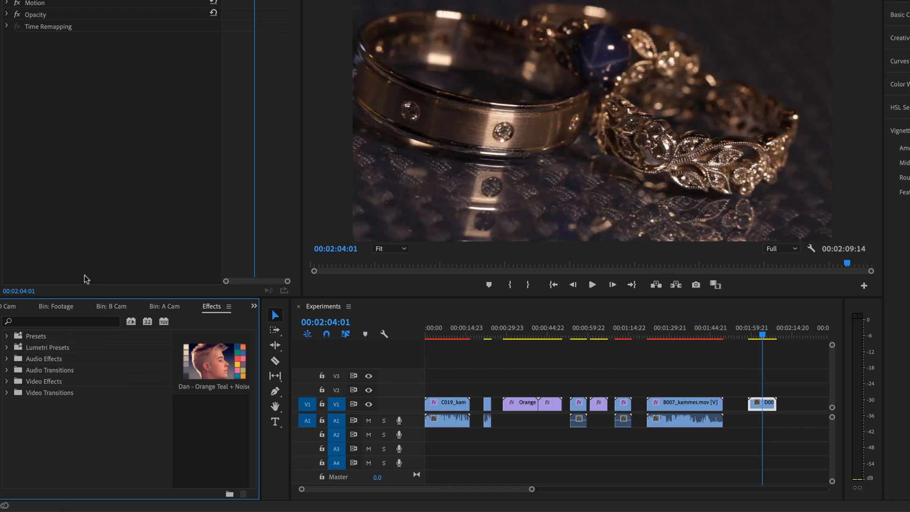
- Expand the Presets folder and its 10 Free Color Presets folder
left_click(6, 335)
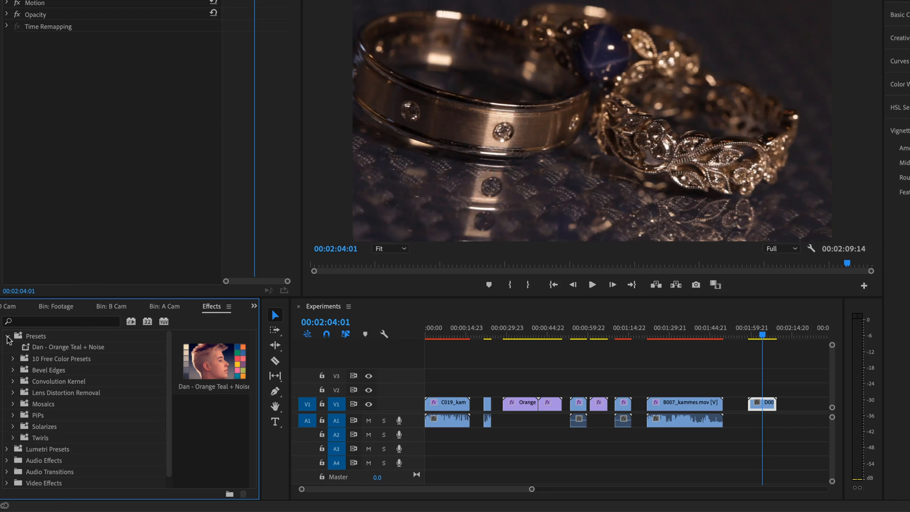
left_click(61, 358)
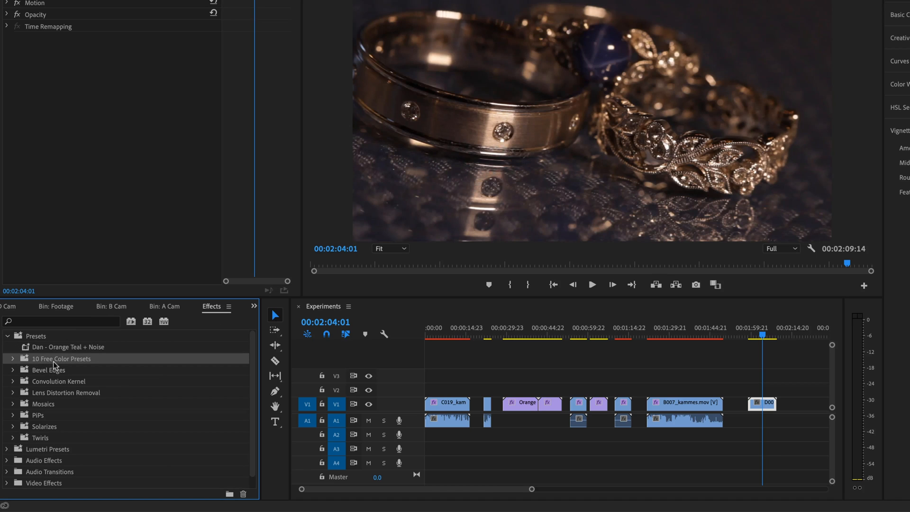
mouse_move(70, 363)
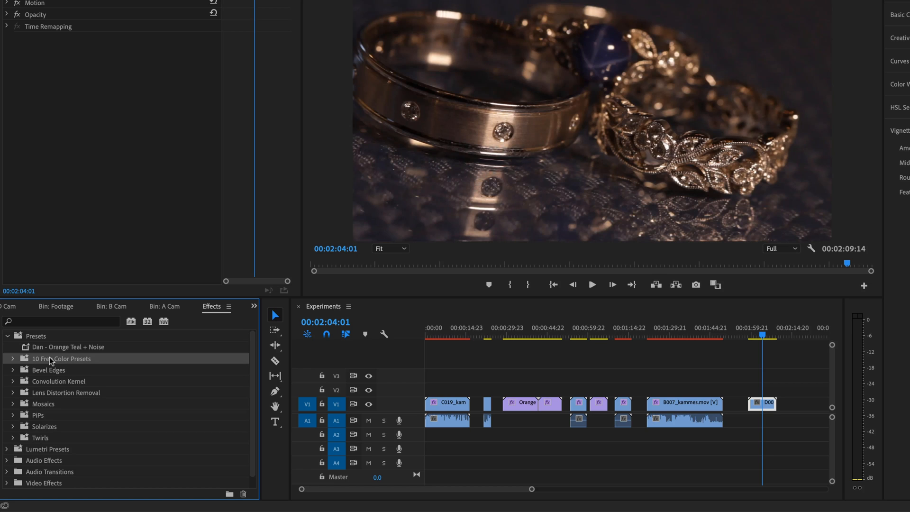
mouse_move(79, 360)
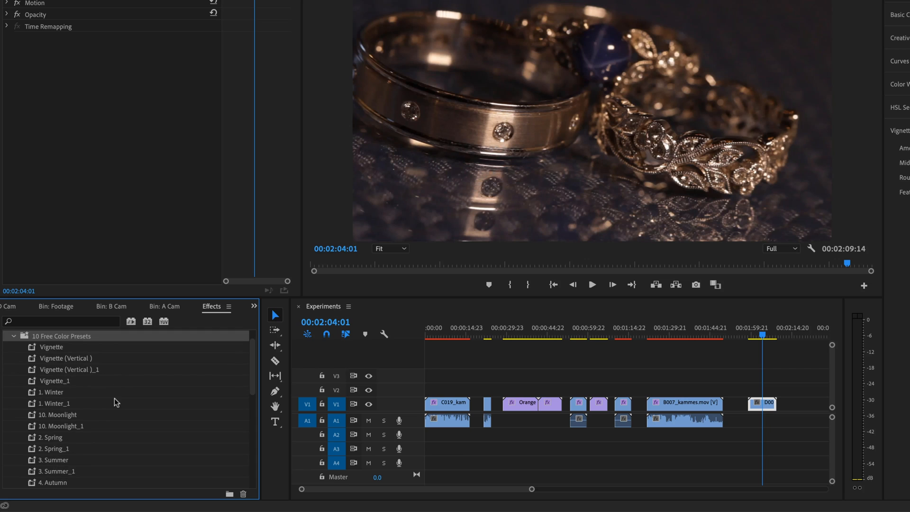
- Apply the Vignette preset to D005_kammes.mov and show its Lighting Effects overlay
scroll("down", 3)
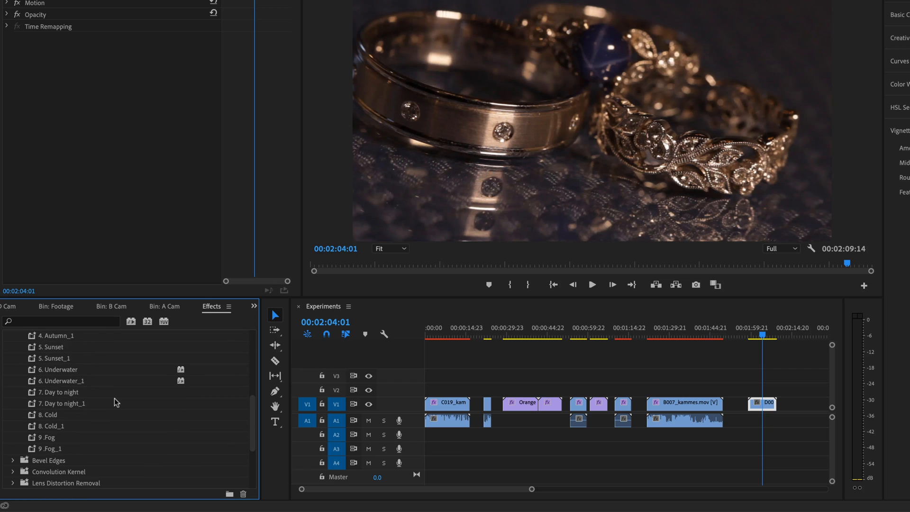
scroll("up", 3)
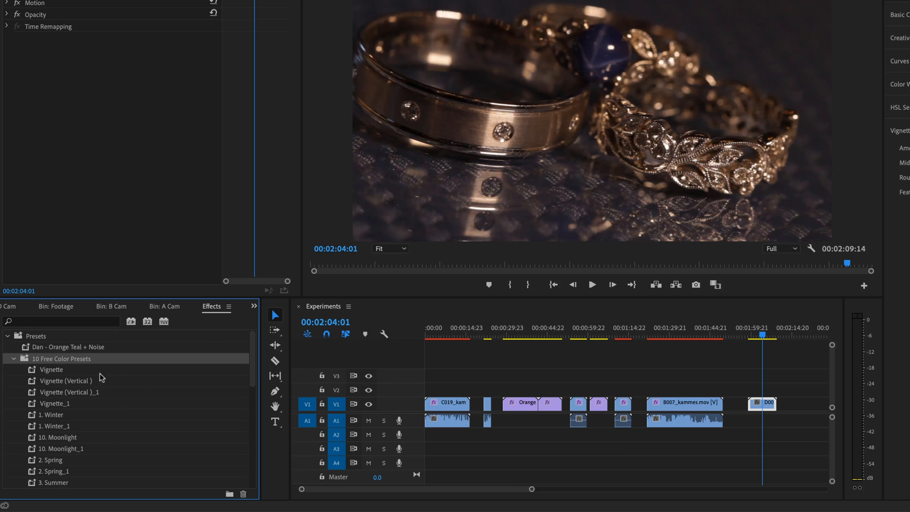
mouse_move(34, 376)
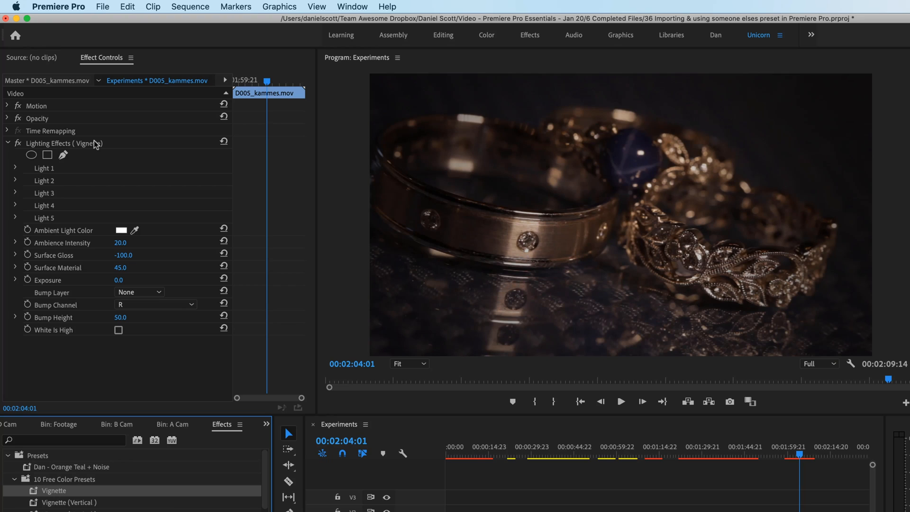
mouse_move(61, 341)
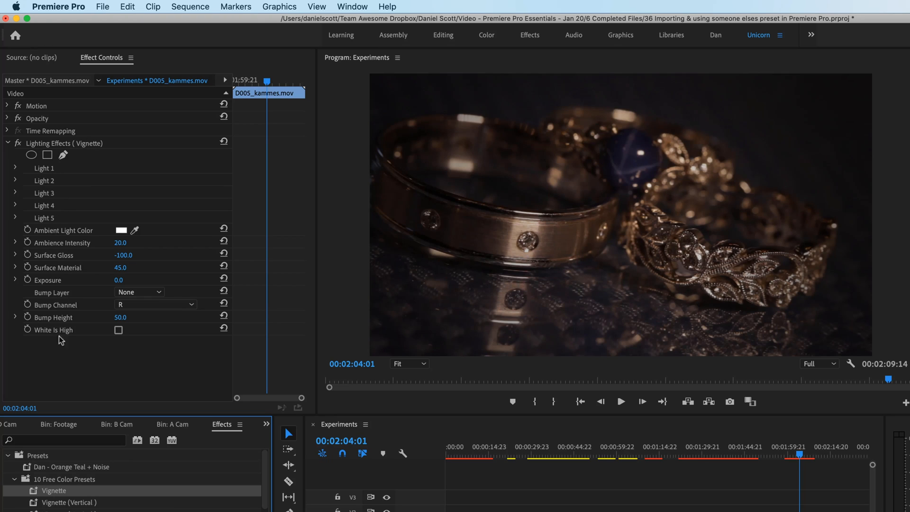
mouse_move(56, 148)
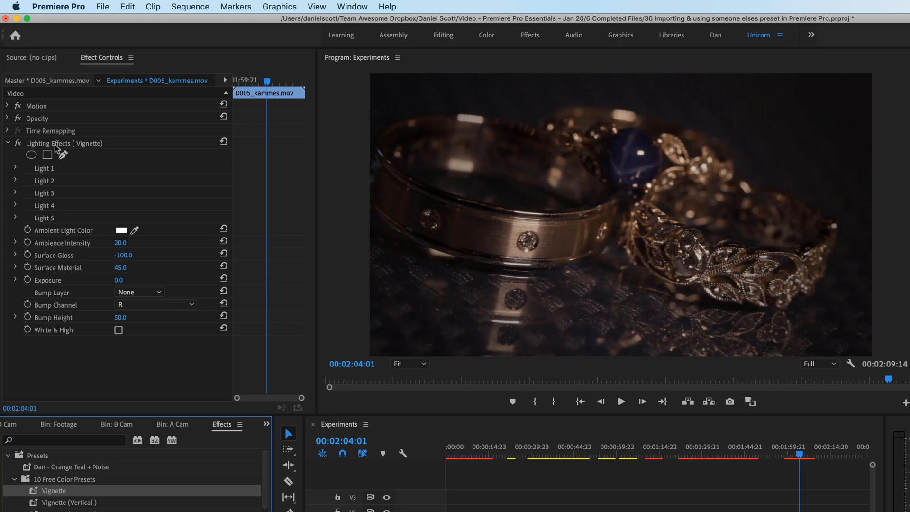
left_click(64, 143)
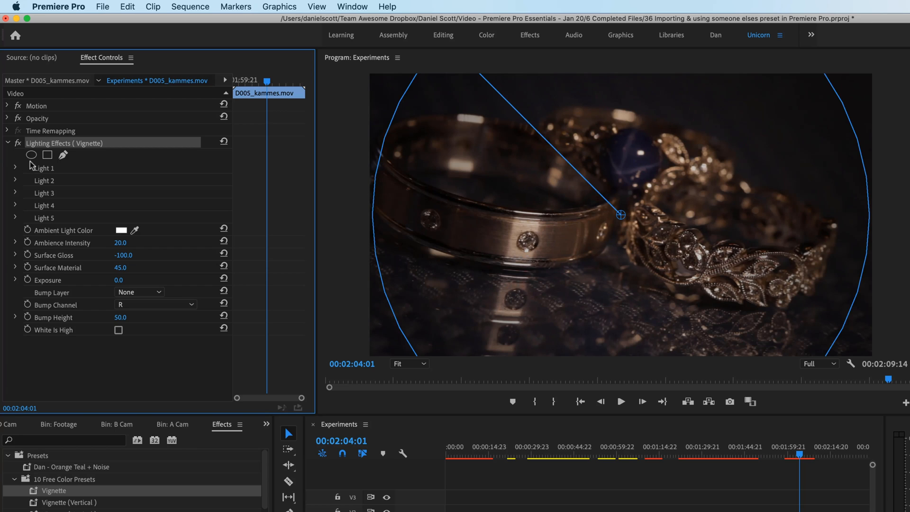
mouse_move(201, 304)
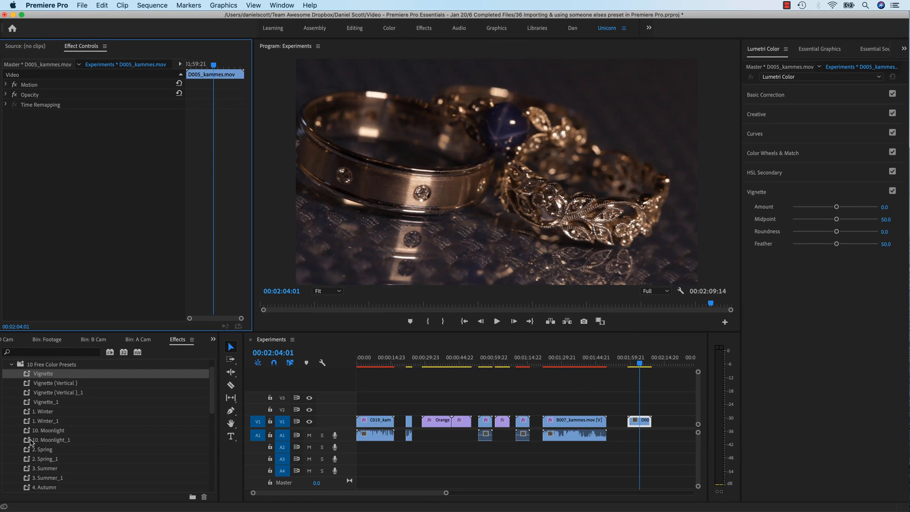
- Apply 10. Moonlight to D005_kammes.mov and preview it from earlier in the clip
left_click(50, 430)
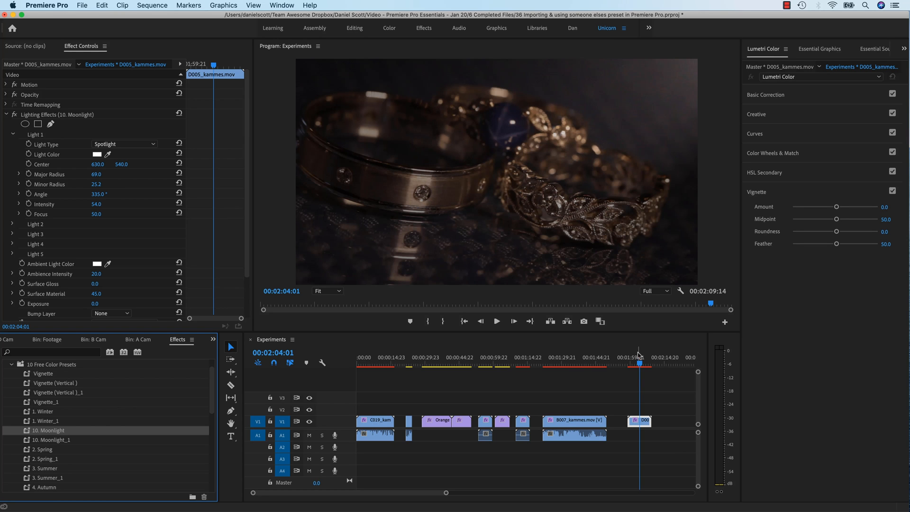
left_click(496, 321)
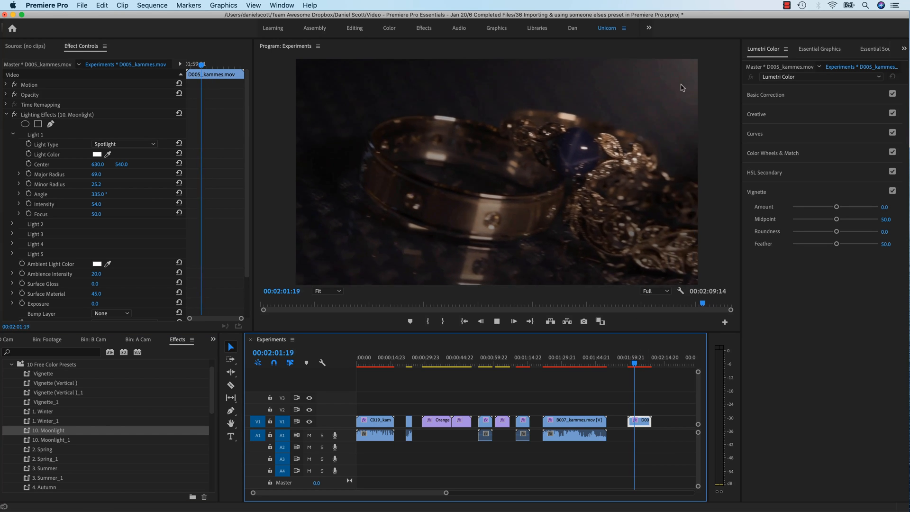
left_click(497, 321)
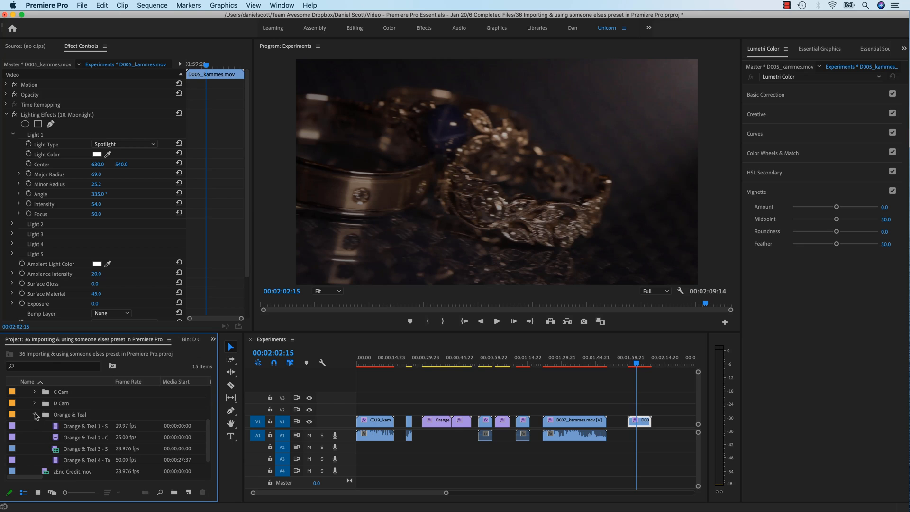
- Show the D Cam bin in Icon View and add D009_kammes.mov to the end of V1
left_click(34, 403)
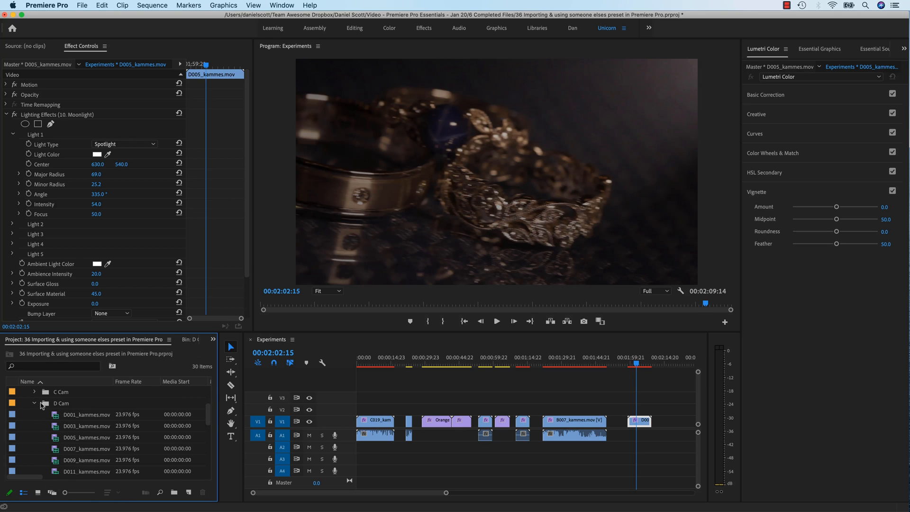
left_click(60, 403)
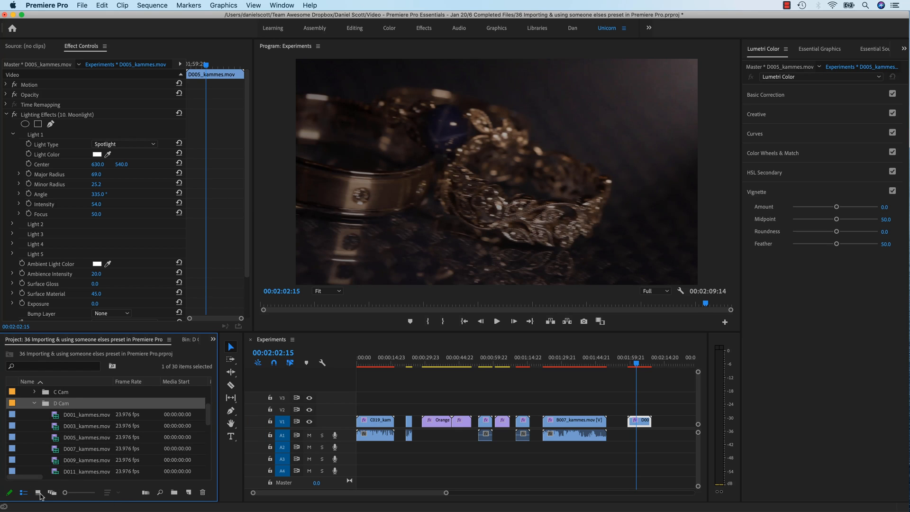
left_click(38, 492)
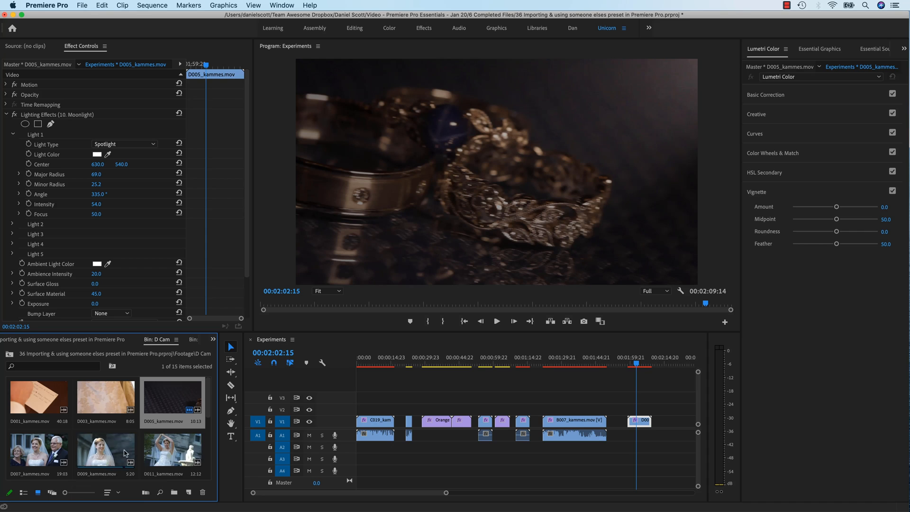
scroll("down", 3)
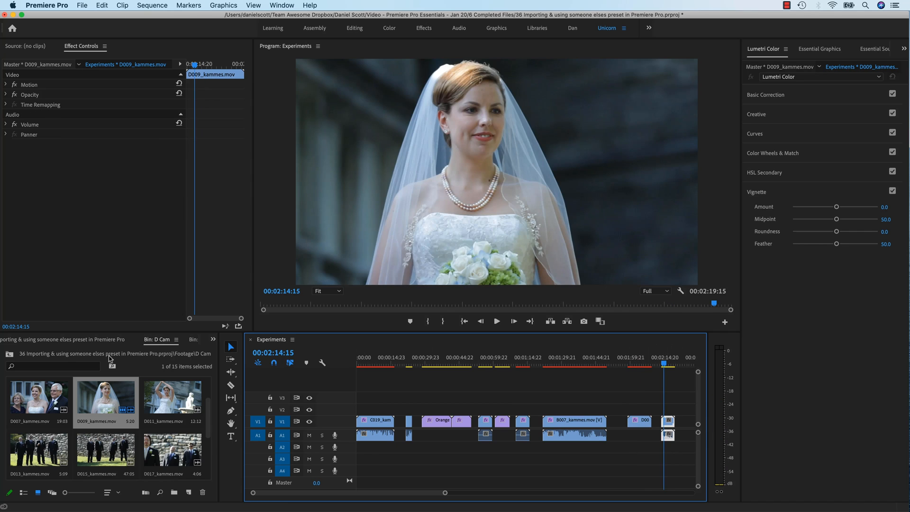
left_click(213, 339)
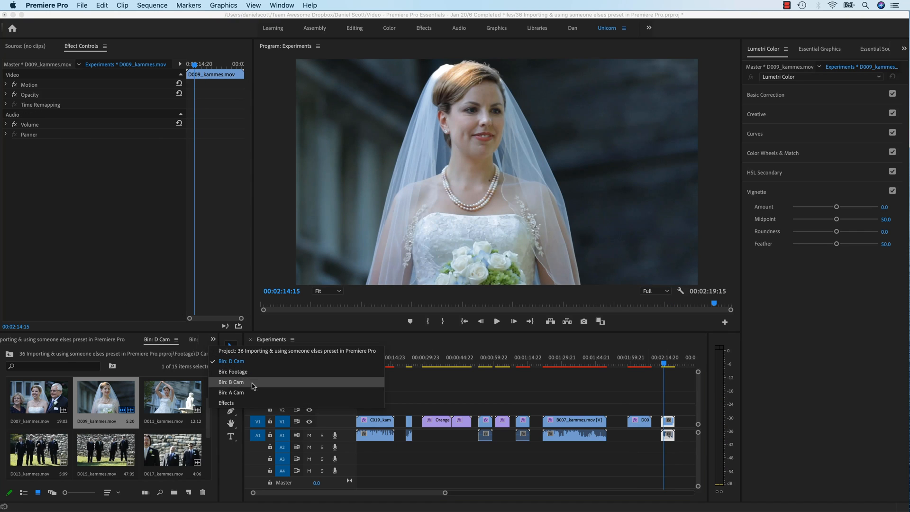
left_click(226, 402)
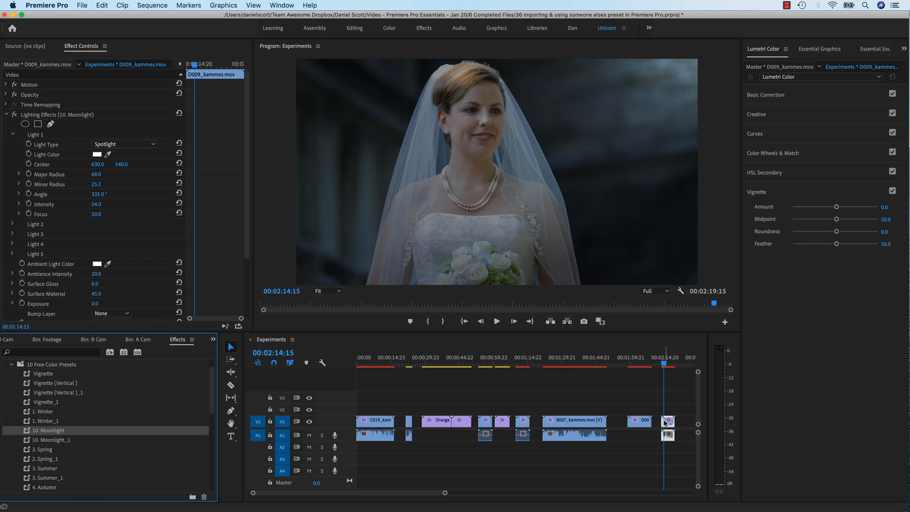
- Preview the Moonlight-lit bride clip D009_kammes.mov from its start, then stop
left_click(496, 321)
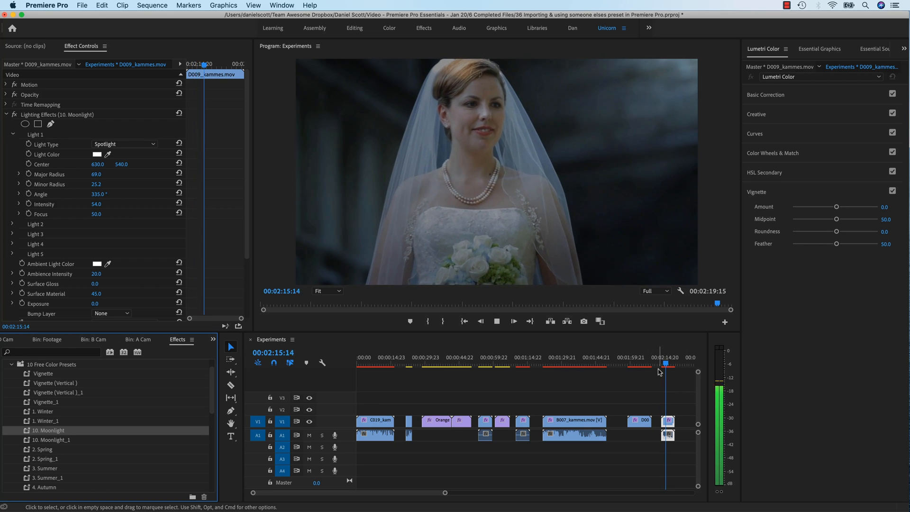
left_click(496, 321)
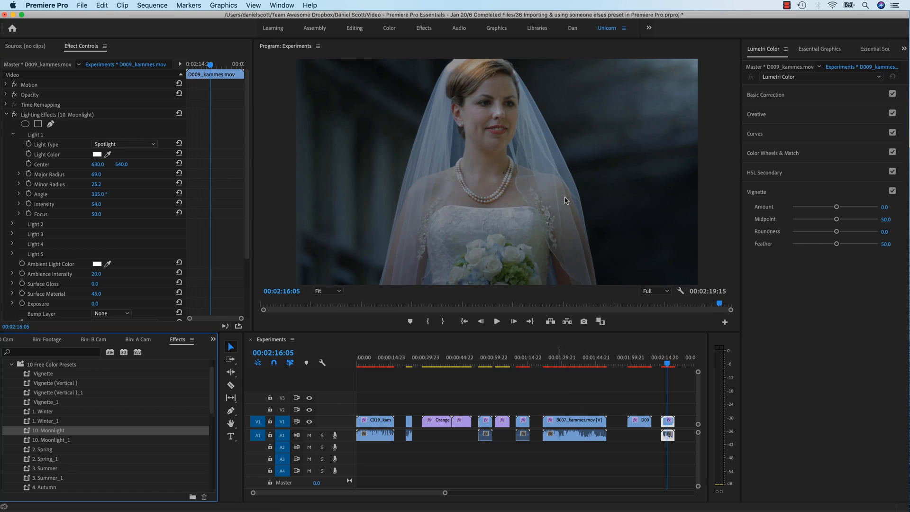
mouse_move(563, 396)
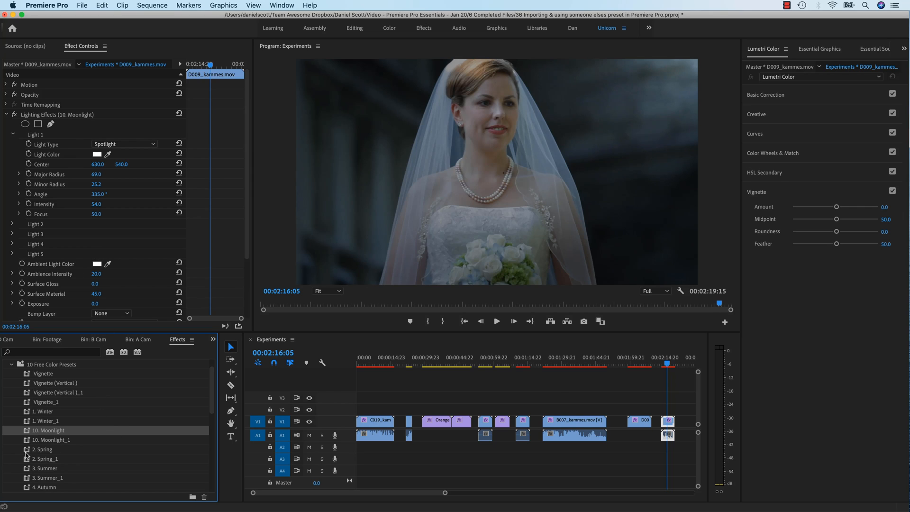
mouse_move(3, 471)
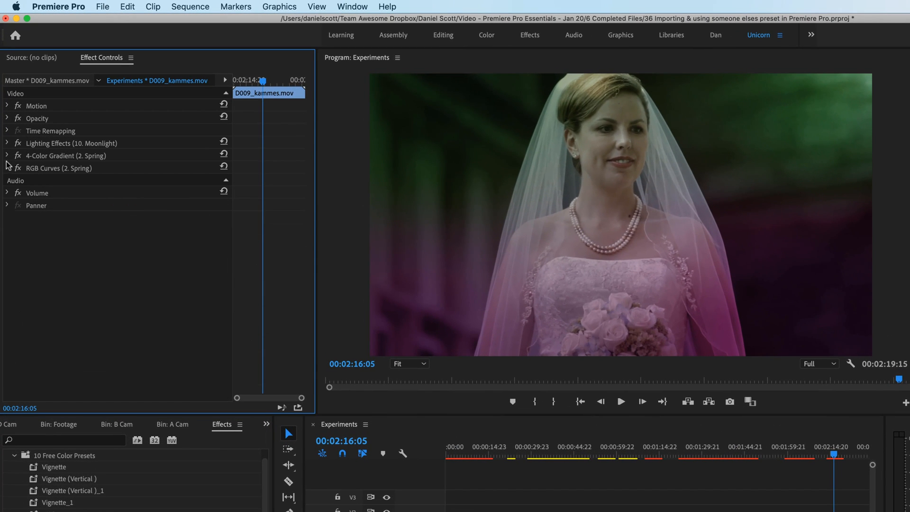
- Delete the Moonlight Lighting Effects, keeping 4-Color Gradient and RGB Curves on the bride clip
left_click(71, 143)
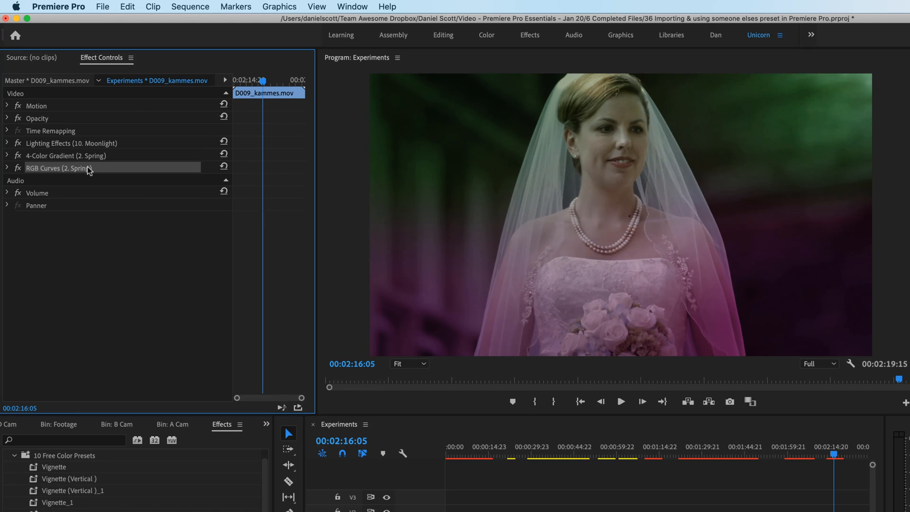
left_click(66, 155)
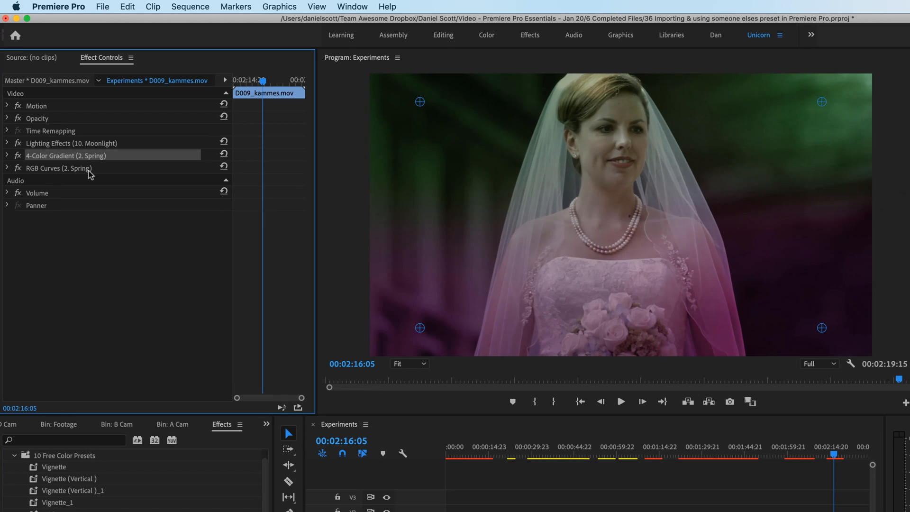
left_click(71, 143)
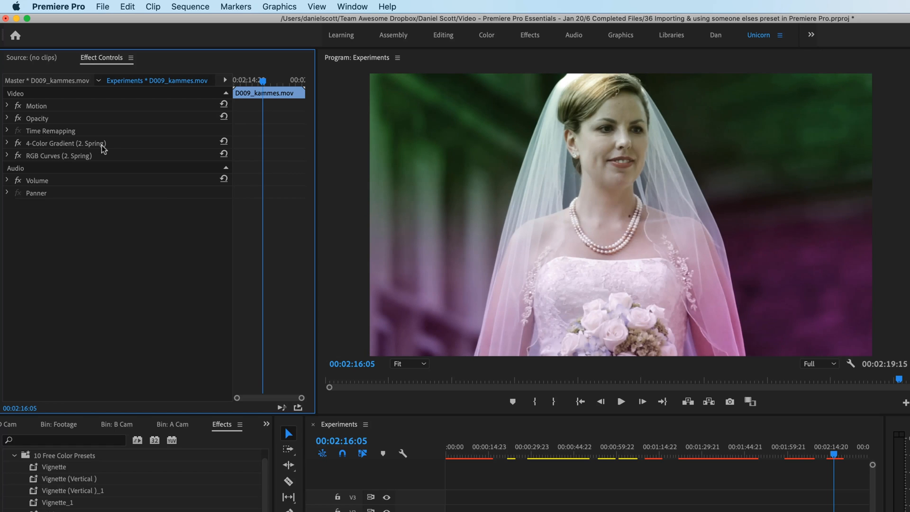
mouse_move(101, 228)
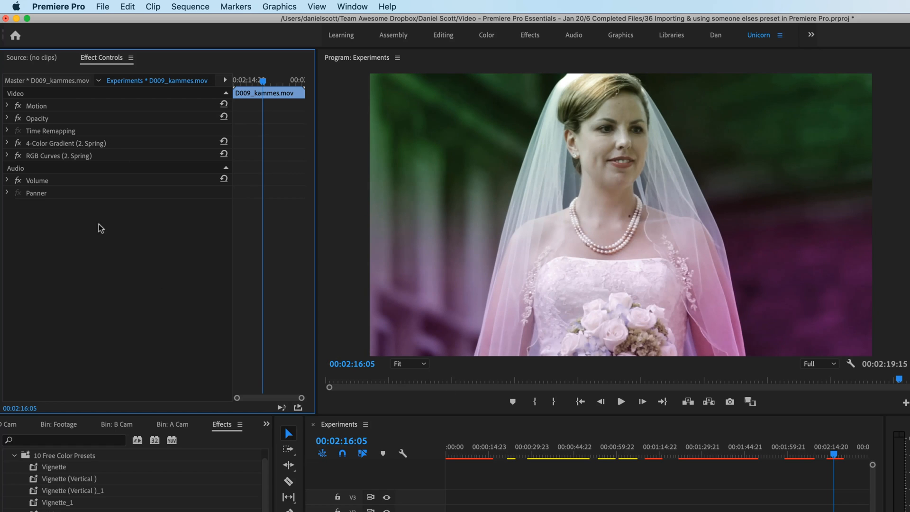
left_click(59, 155)
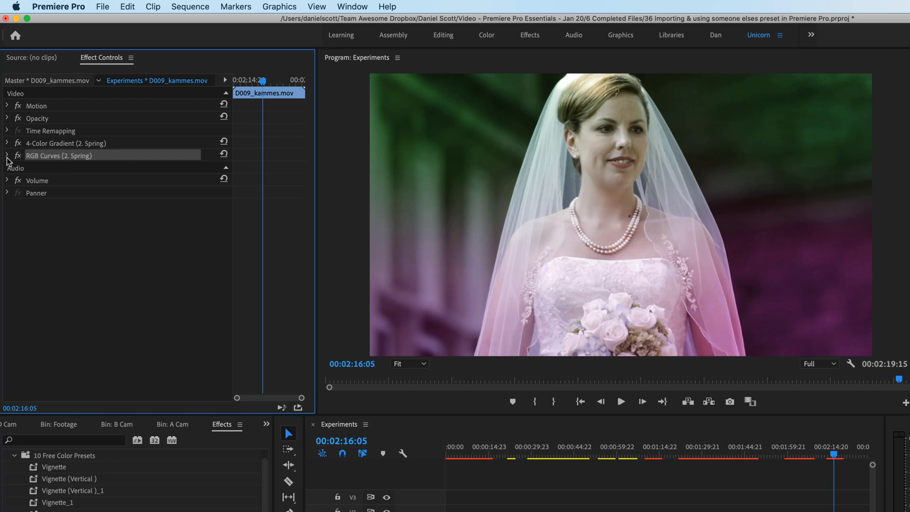
- Change the 4-Color Gradient's Color 1 from green to purple on the bride clip
left_click(7, 156)
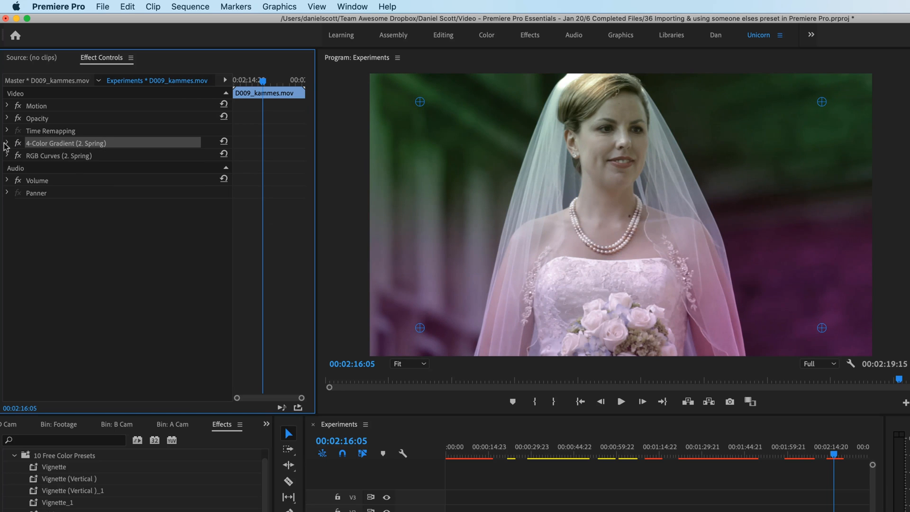
left_click(6, 143)
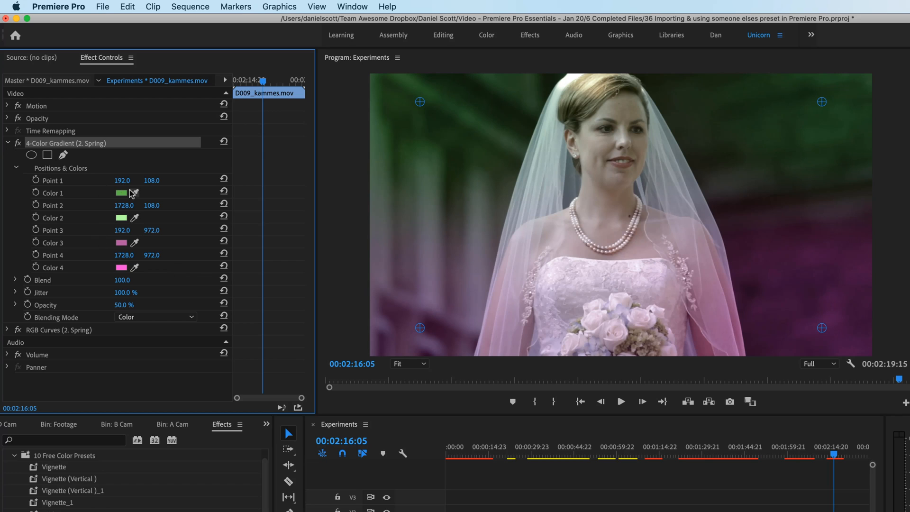
mouse_move(142, 204)
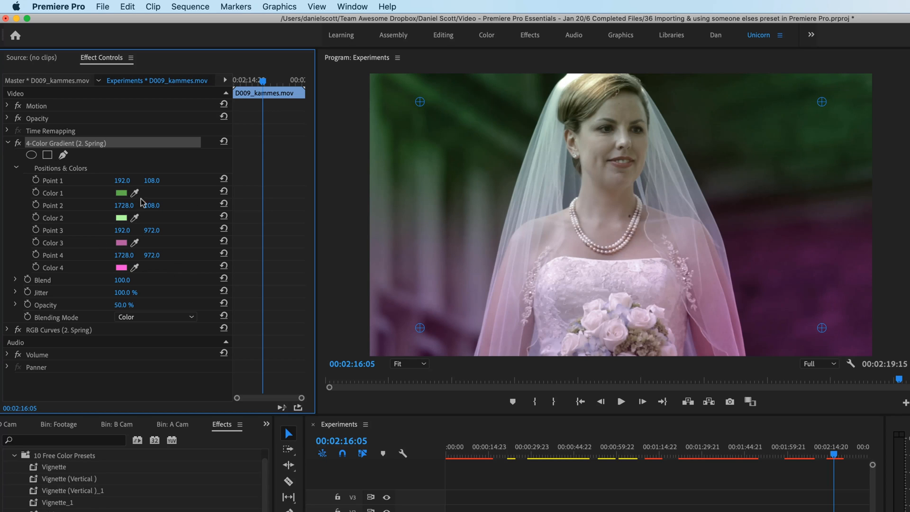
left_click(120, 218)
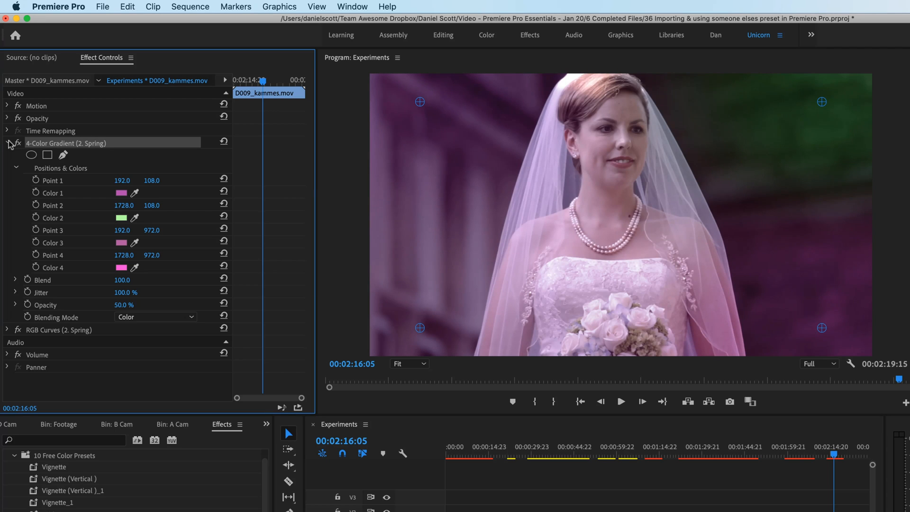
left_click(7, 143)
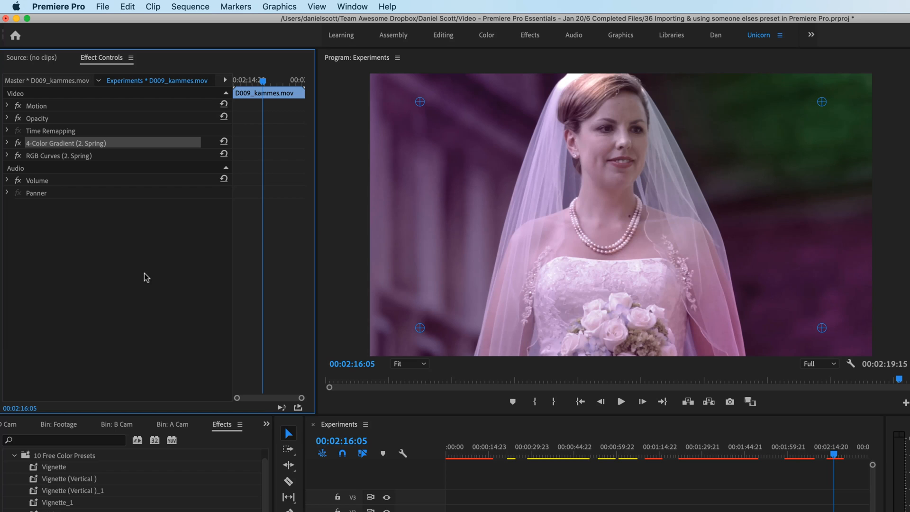
left_click(58, 155)
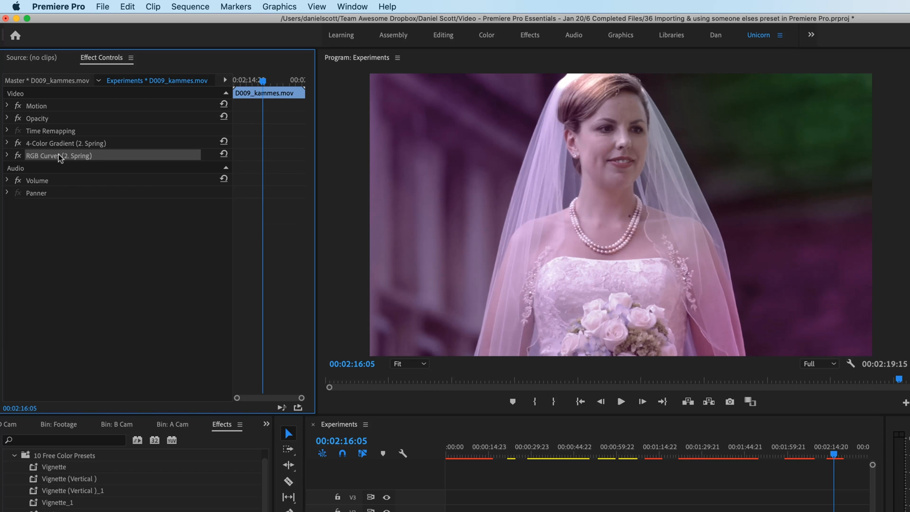
left_click(65, 143)
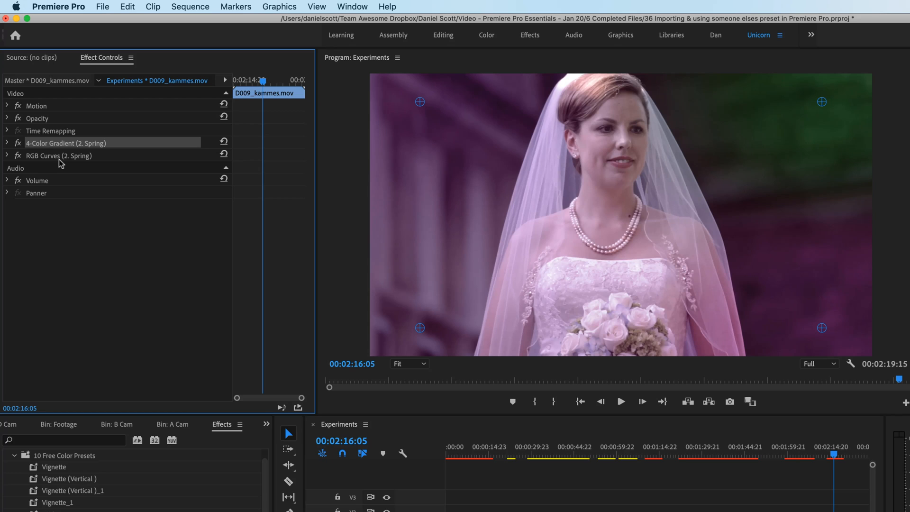
mouse_move(83, 160)
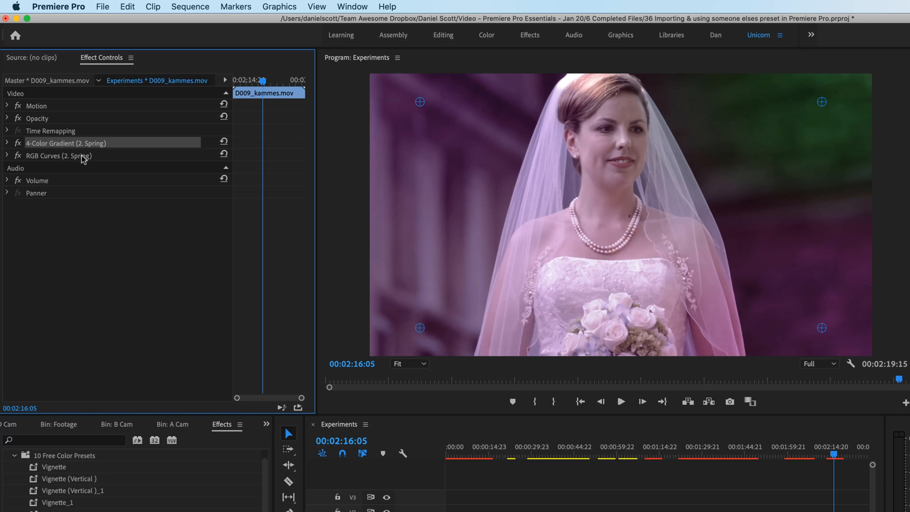
mouse_move(97, 182)
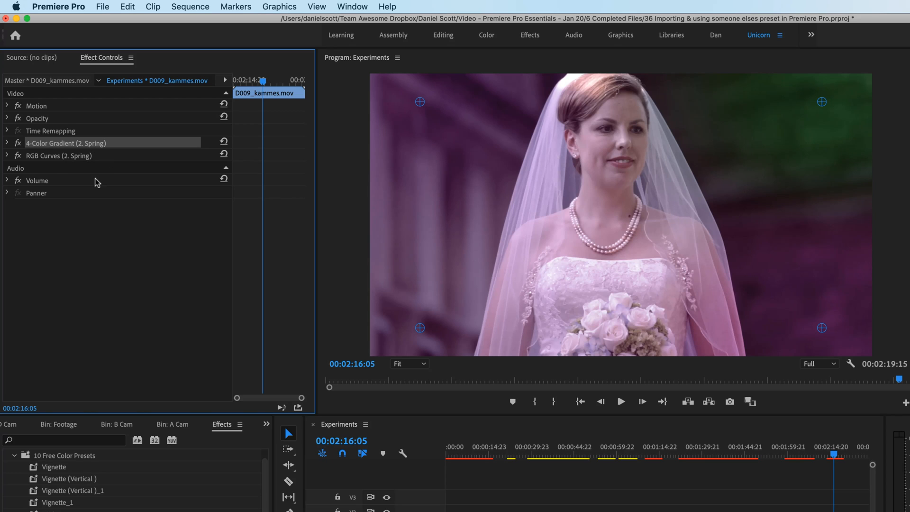
left_click(59, 156)
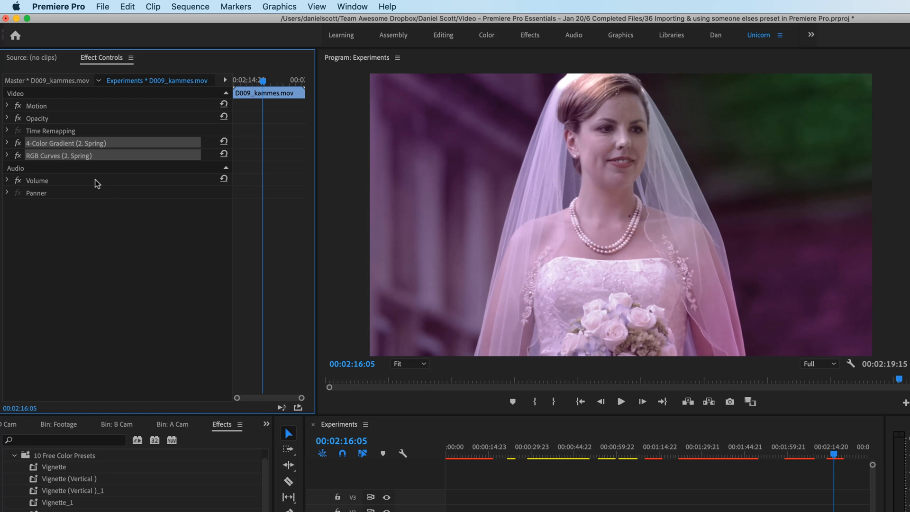
mouse_move(84, 161)
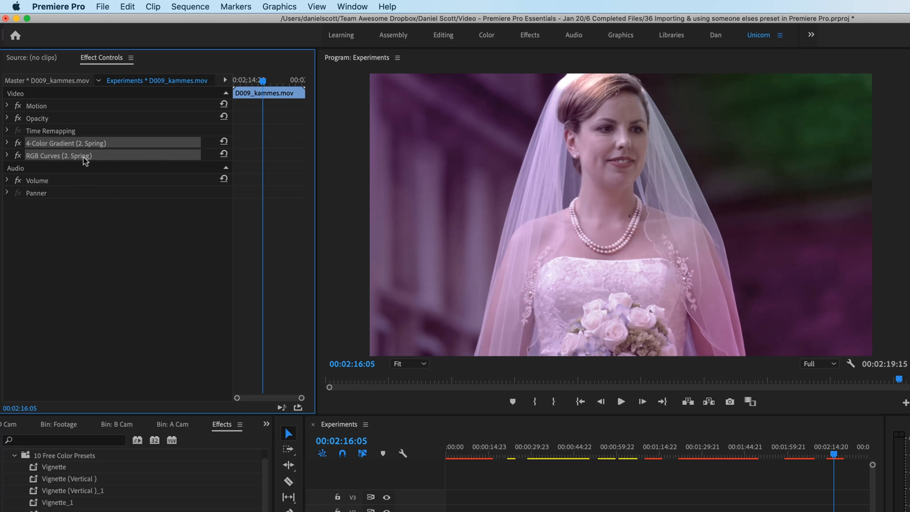
right_click(58, 155)
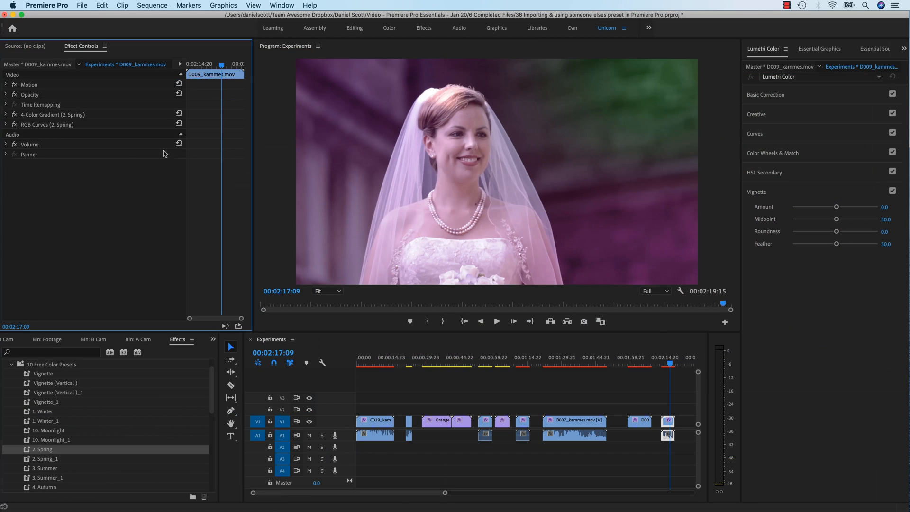
- Clear the 4-Color Gradient and RGB Curves Spring effects from the bride clip
left_click(52, 115)
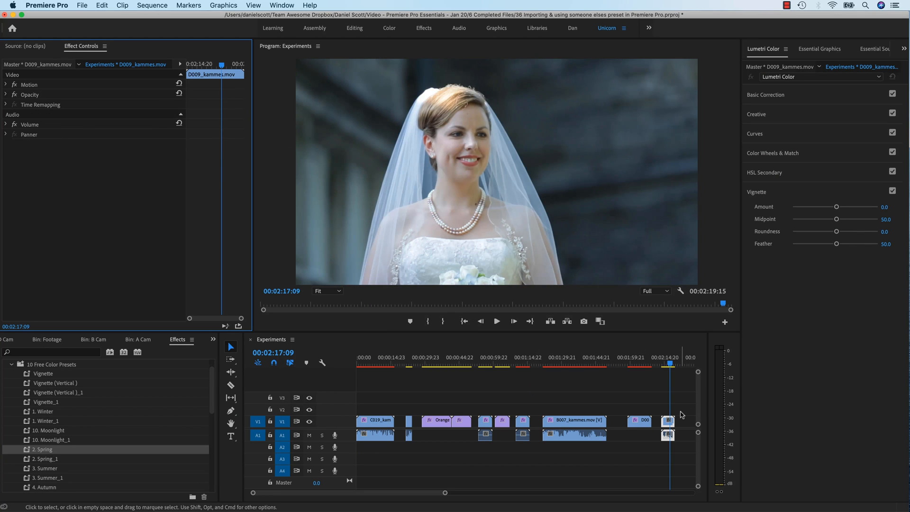
mouse_move(628, 408)
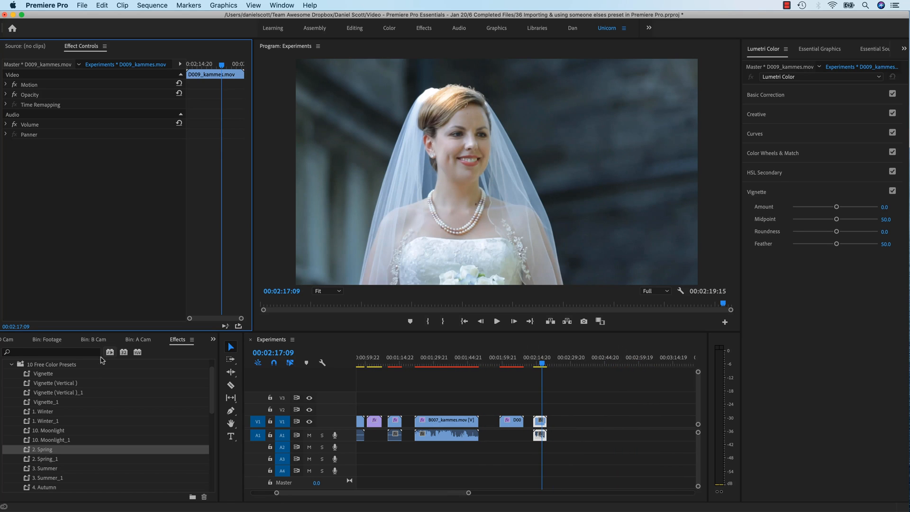
left_click(212, 339)
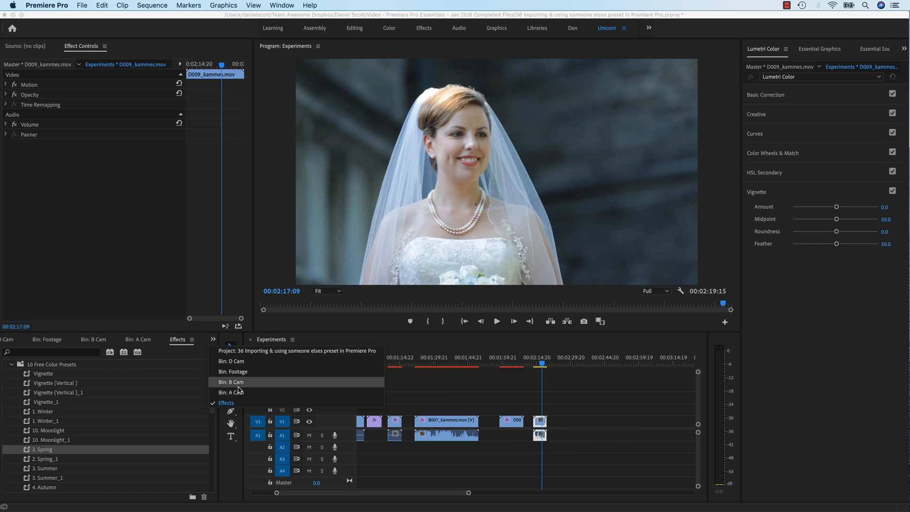
- Place D023_kammes.mov from the D Cam bin on V1 after the bride clip
left_click(230, 361)
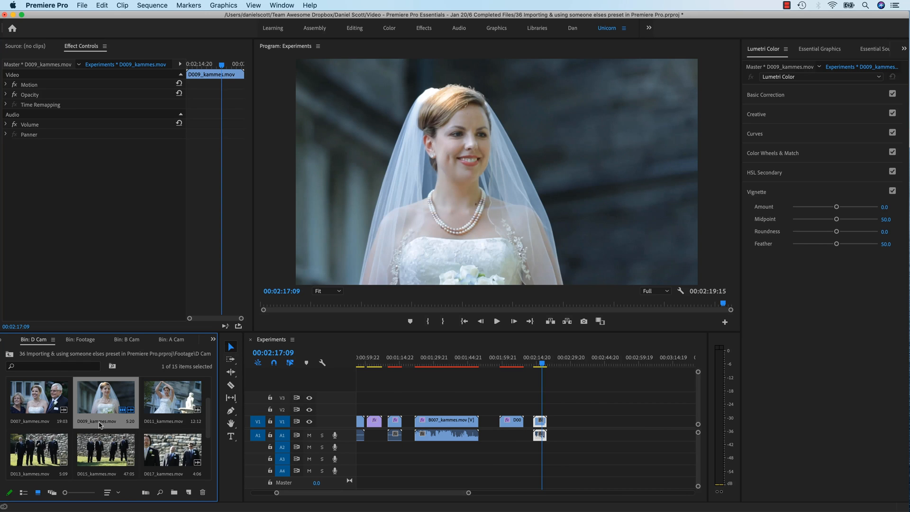
scroll("down", 3)
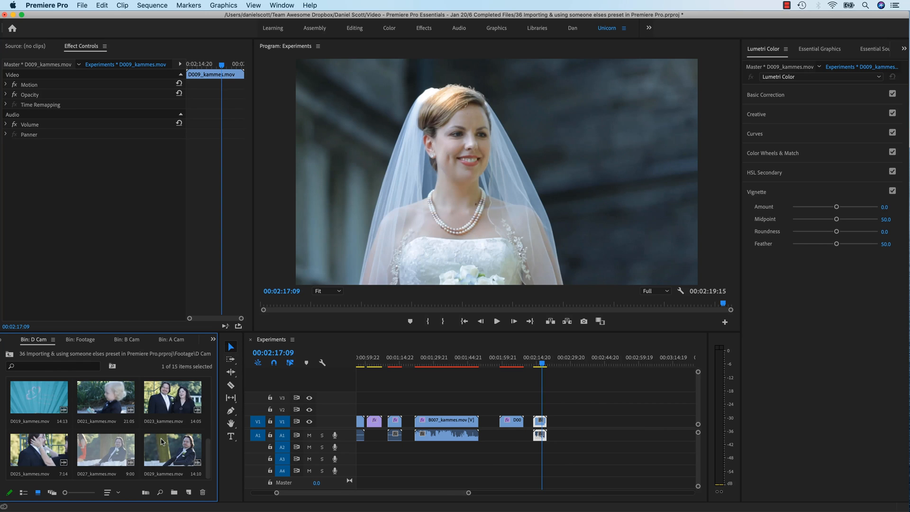
scroll("up", 3)
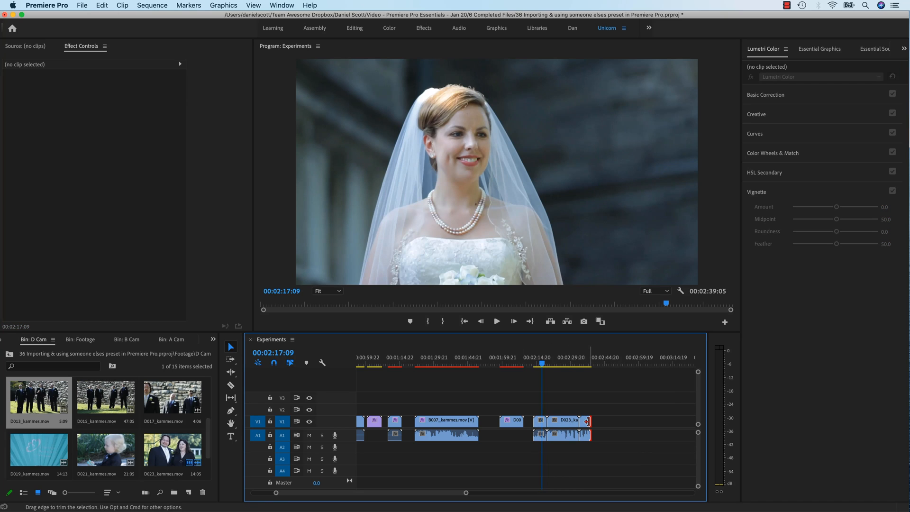
left_click(562, 421)
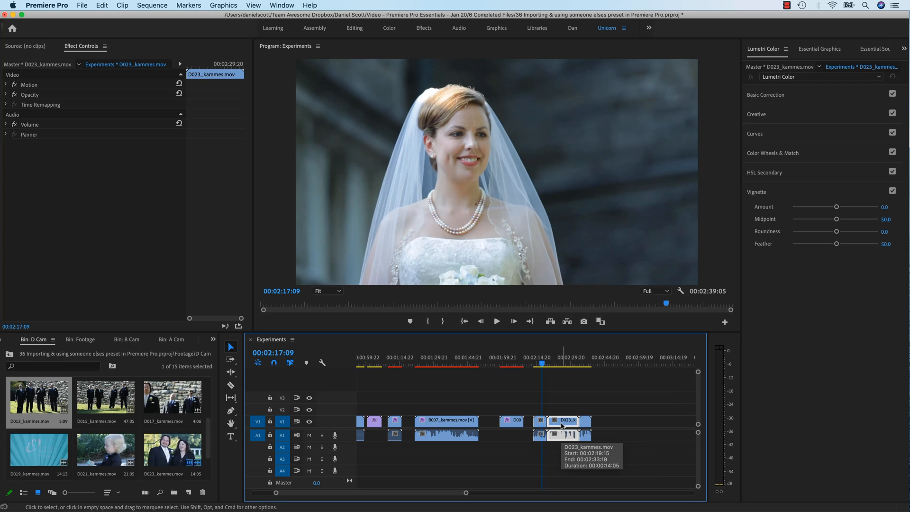
mouse_move(562, 414)
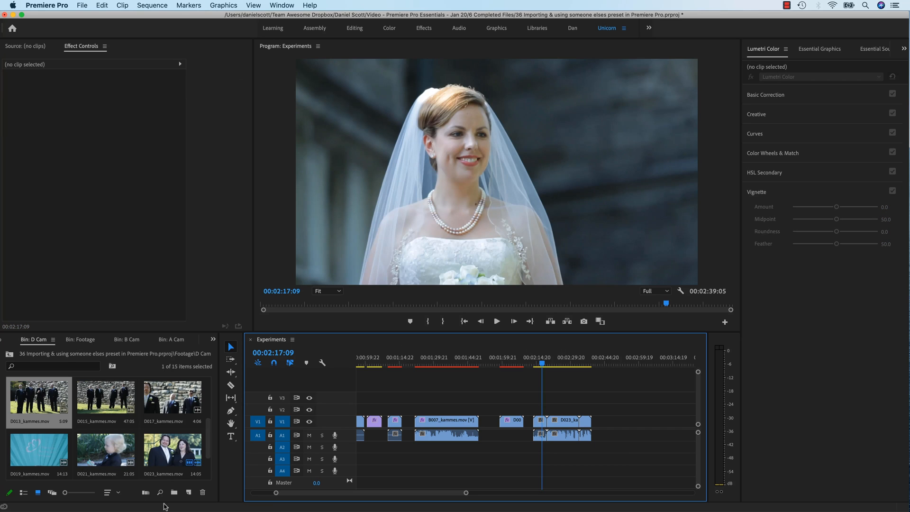
- Create a new adjustment layer and place it on V2 above D023_kammes
left_click(189, 492)
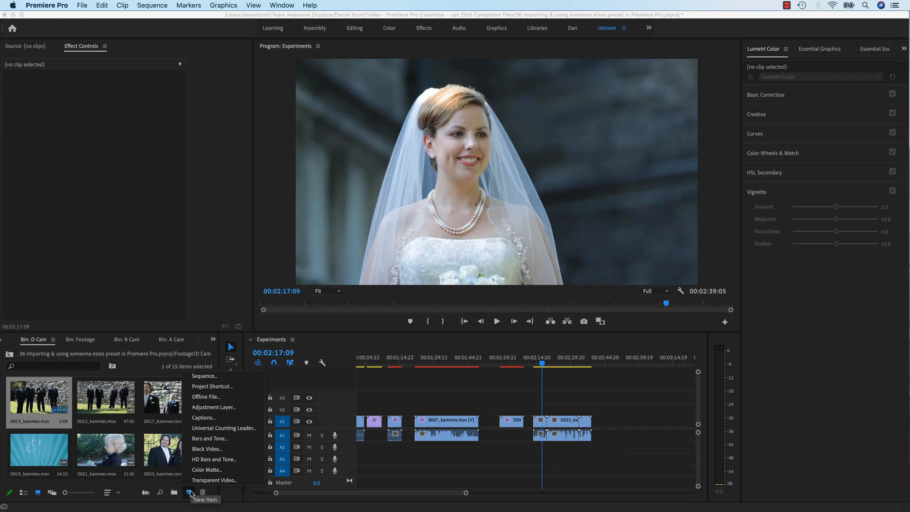
mouse_move(212, 406)
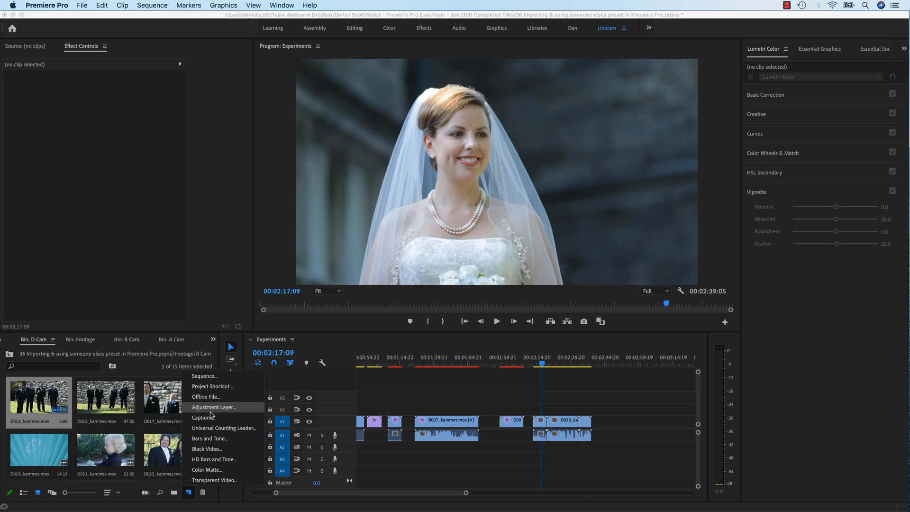
left_click(214, 407)
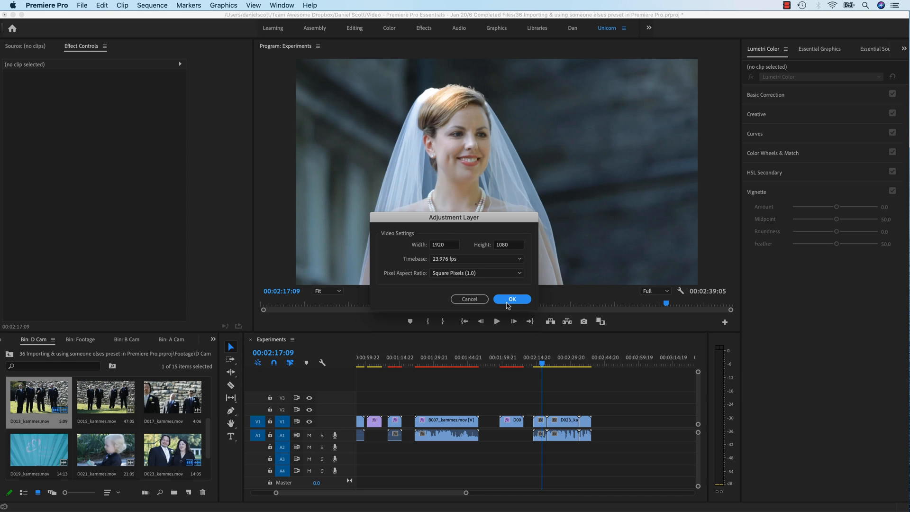
left_click(511, 299)
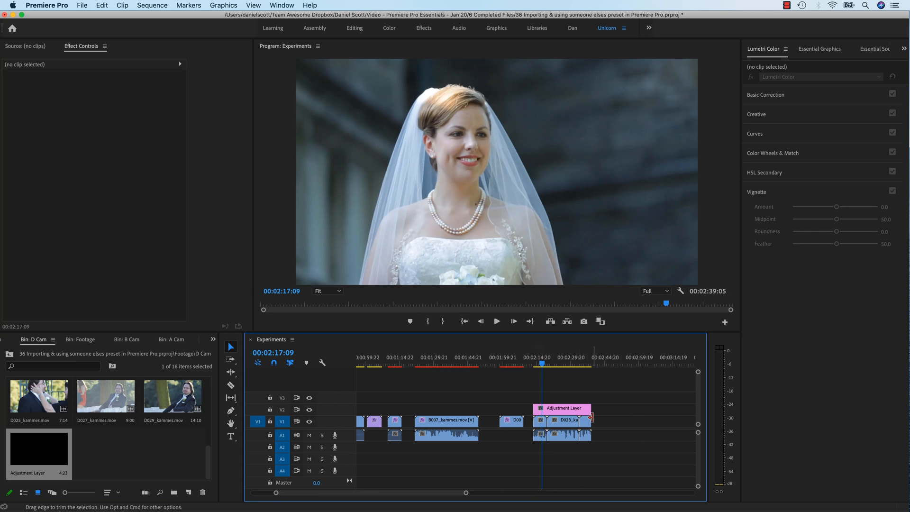
left_click(562, 408)
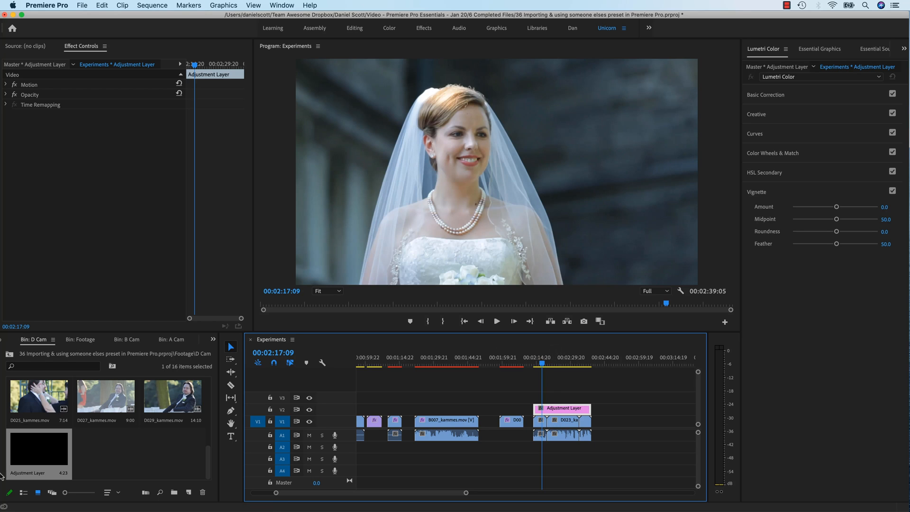
- Apply the 2. Spring preset to the adjustment layer and move the playhead to preview
left_click(213, 339)
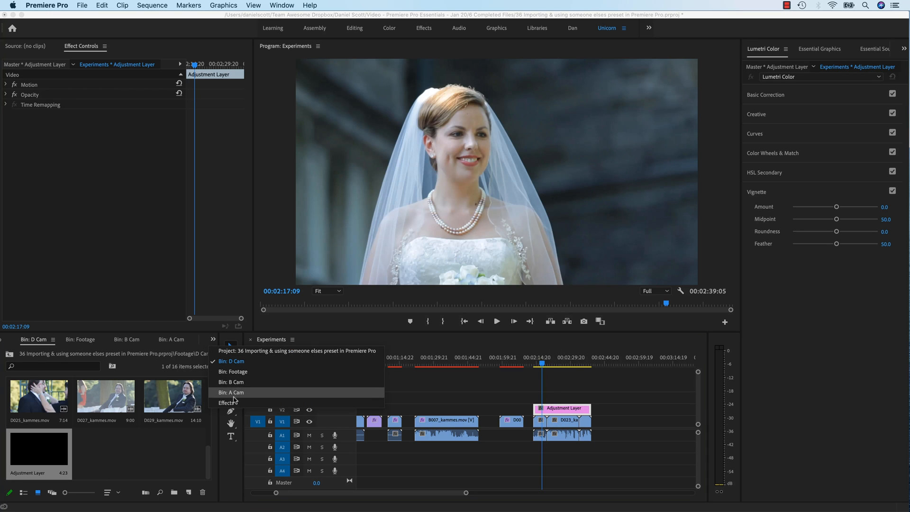
left_click(228, 402)
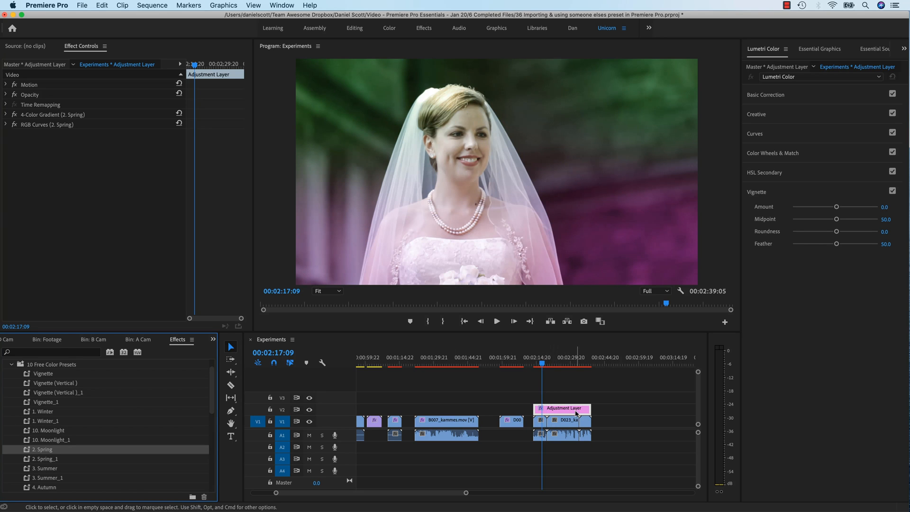
mouse_move(562, 362)
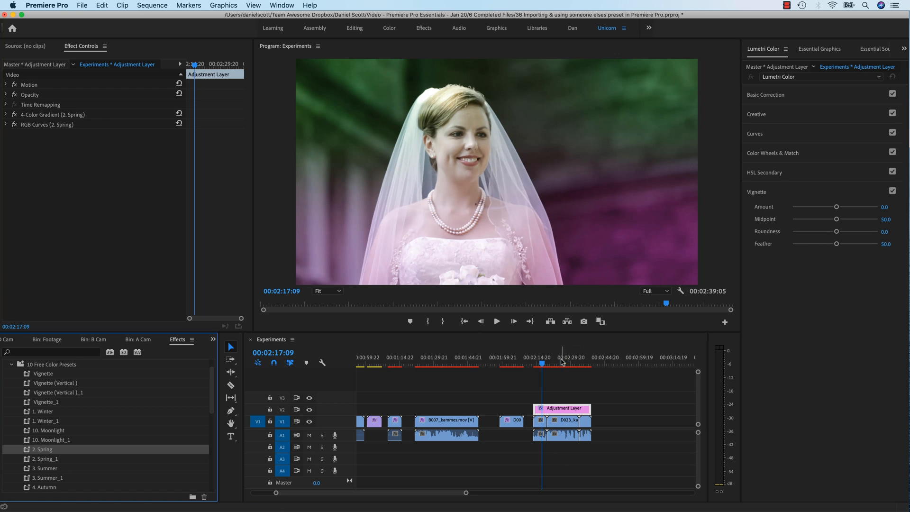
left_click(582, 362)
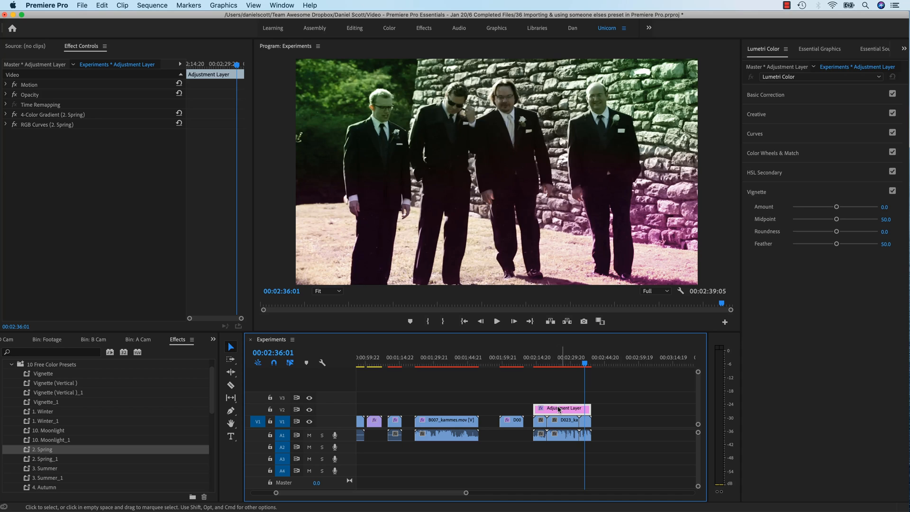
mouse_move(564, 411)
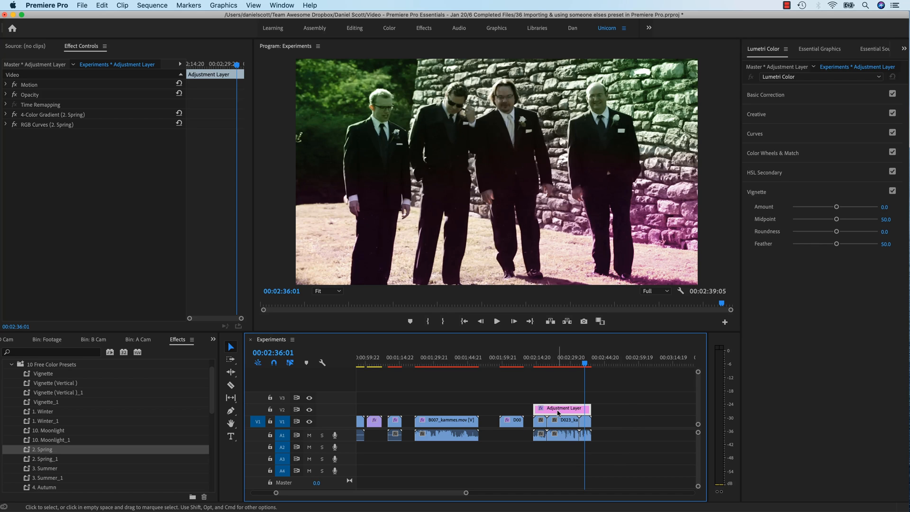
mouse_move(621, 415)
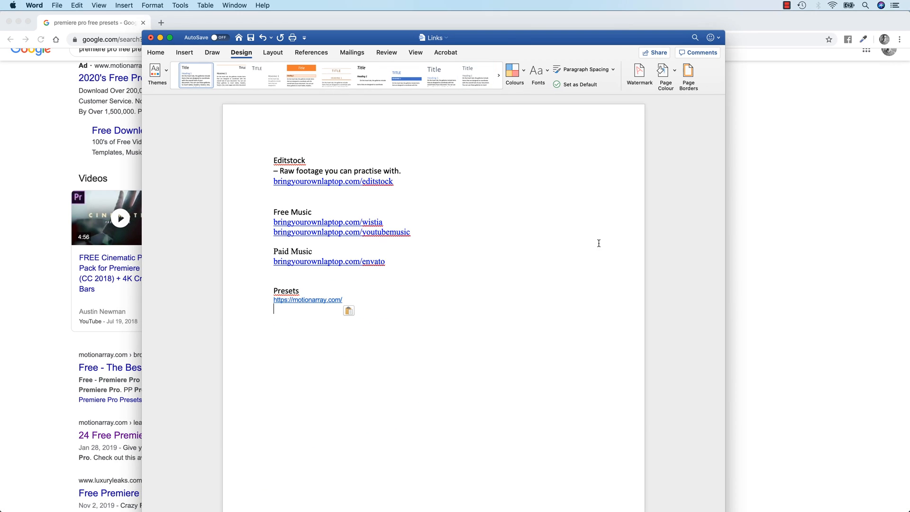
mouse_move(653, 163)
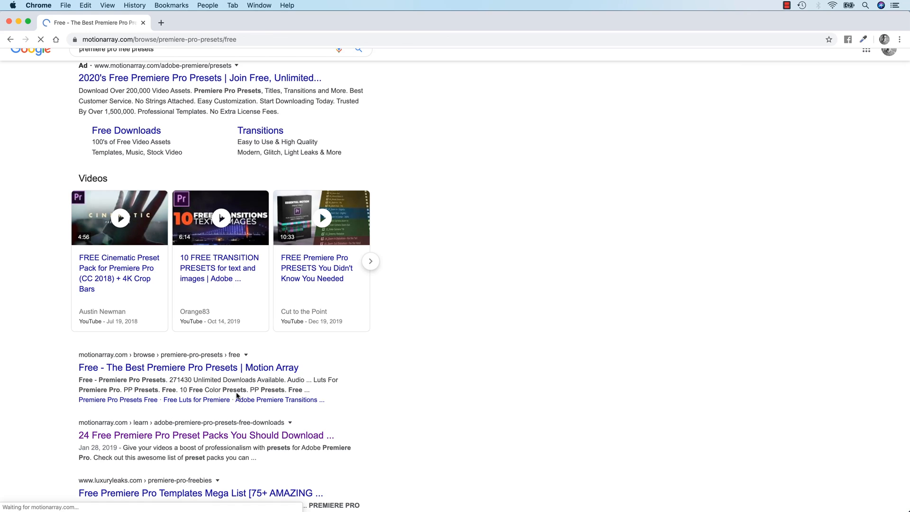
- Browse Motion Array's free Premiere Pro presets and open 'Premiere Pro Presets Free'
left_click(188, 367)
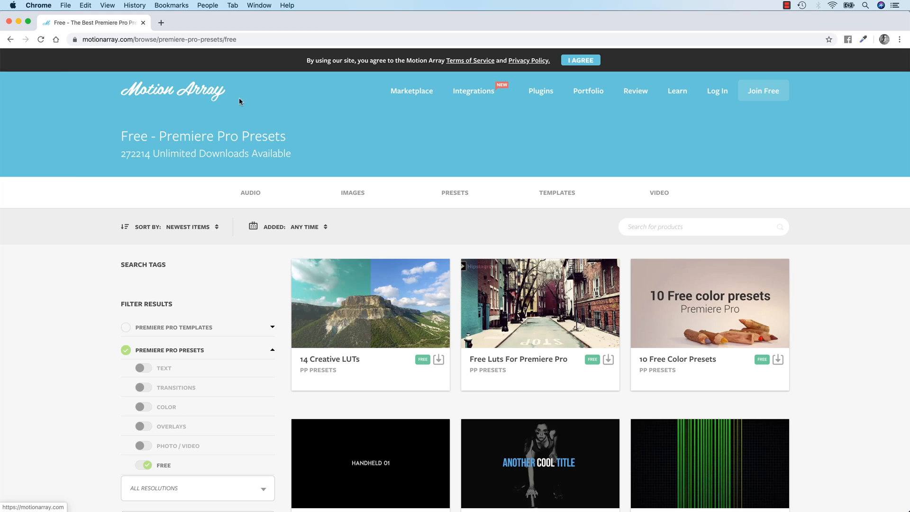
mouse_move(513, 248)
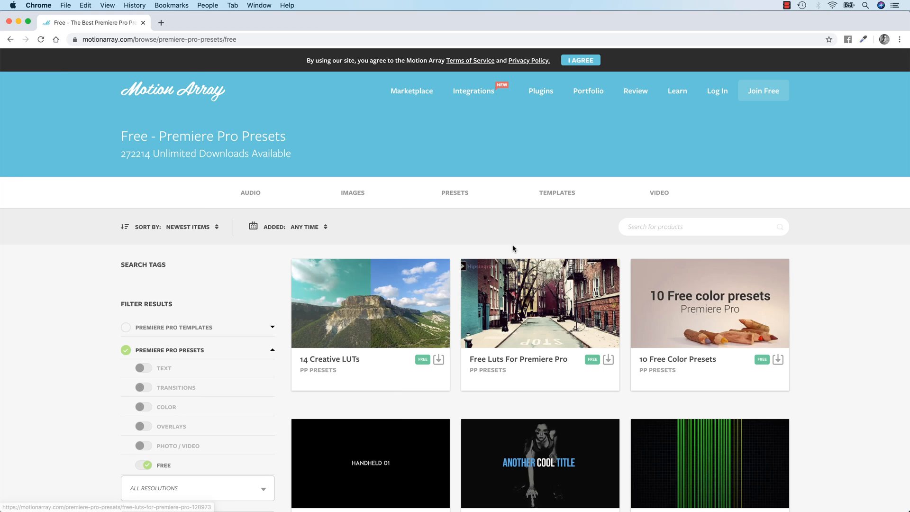
mouse_move(329, 359)
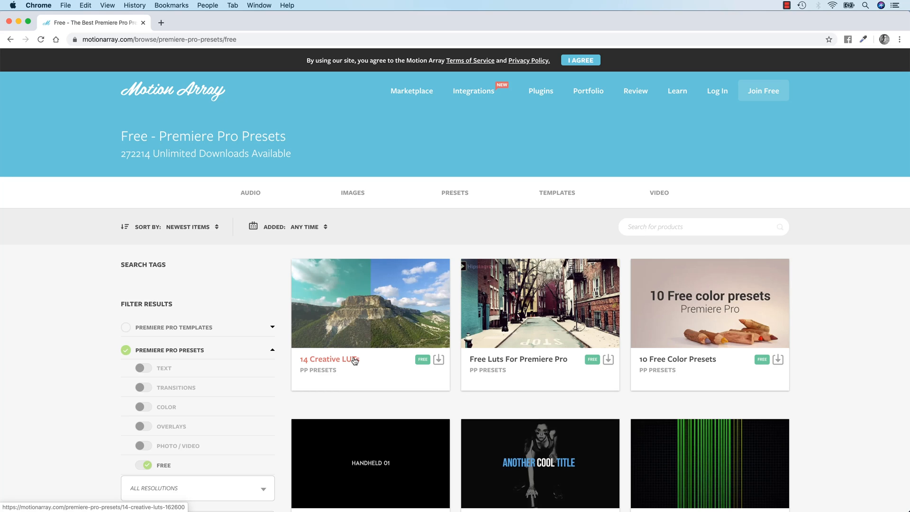
mouse_move(350, 359)
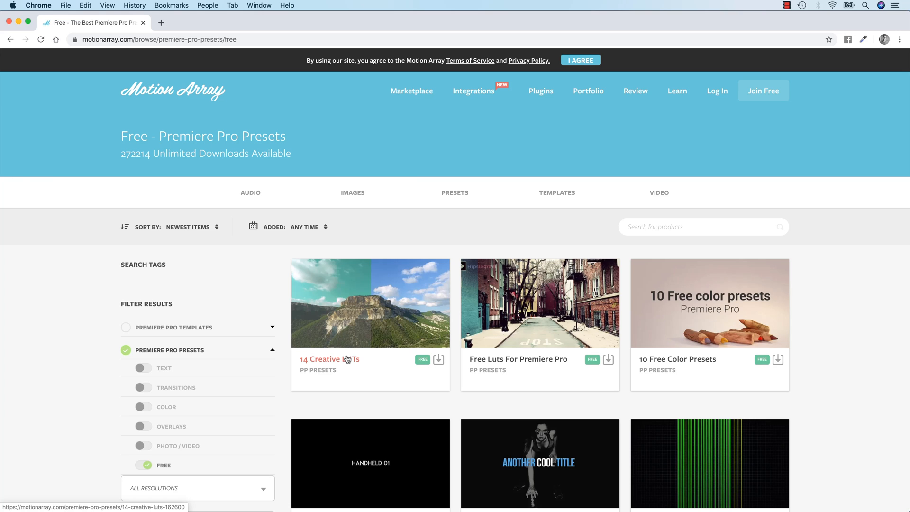
mouse_move(357, 372)
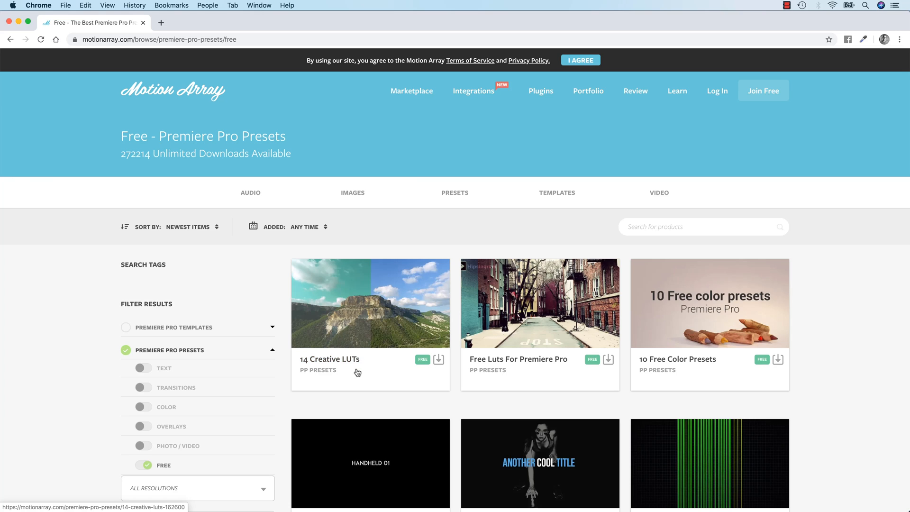
mouse_move(329, 358)
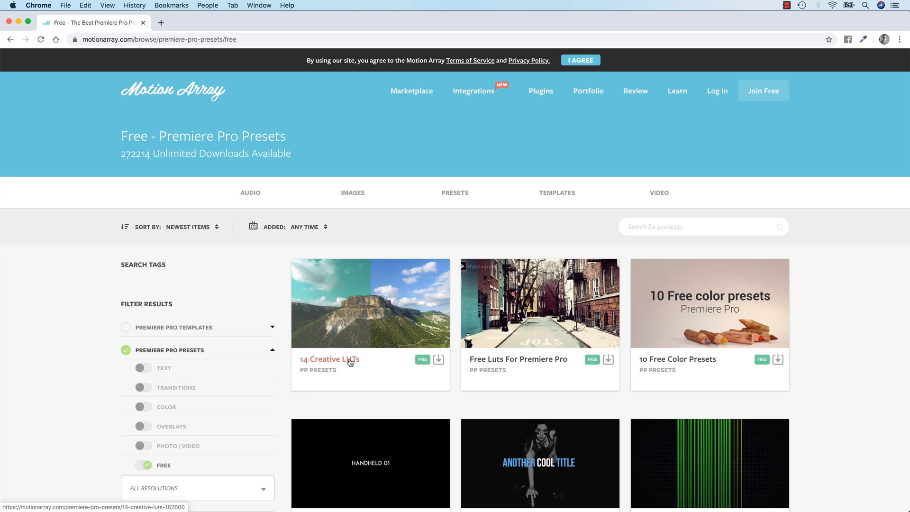
scroll("down", 3)
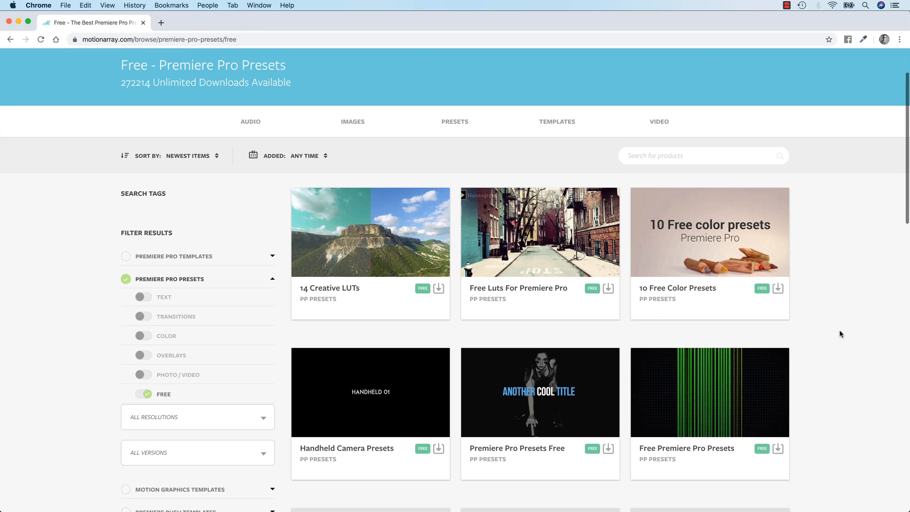
scroll("down", 3)
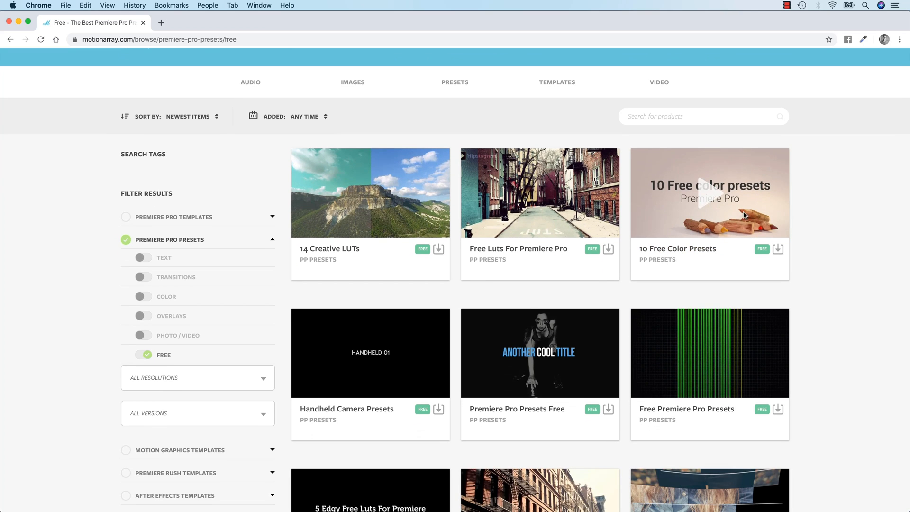
scroll("down", 3)
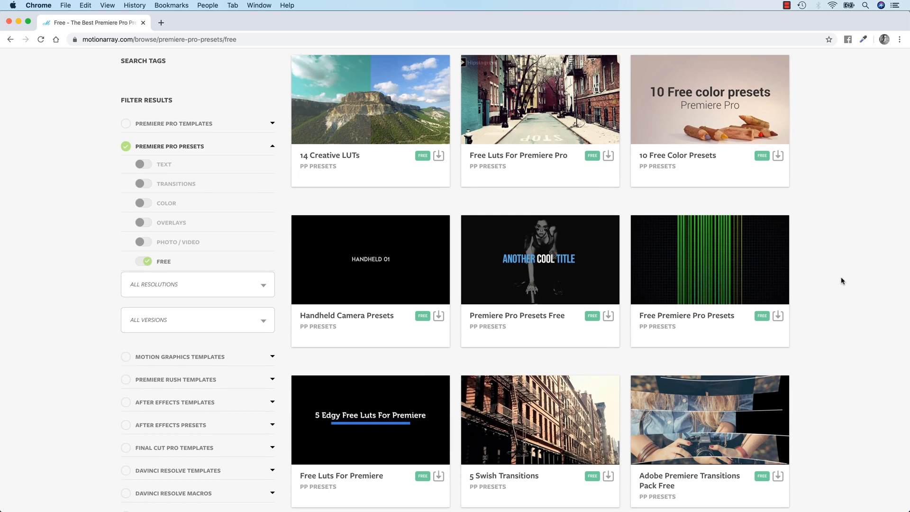
scroll("down", 3)
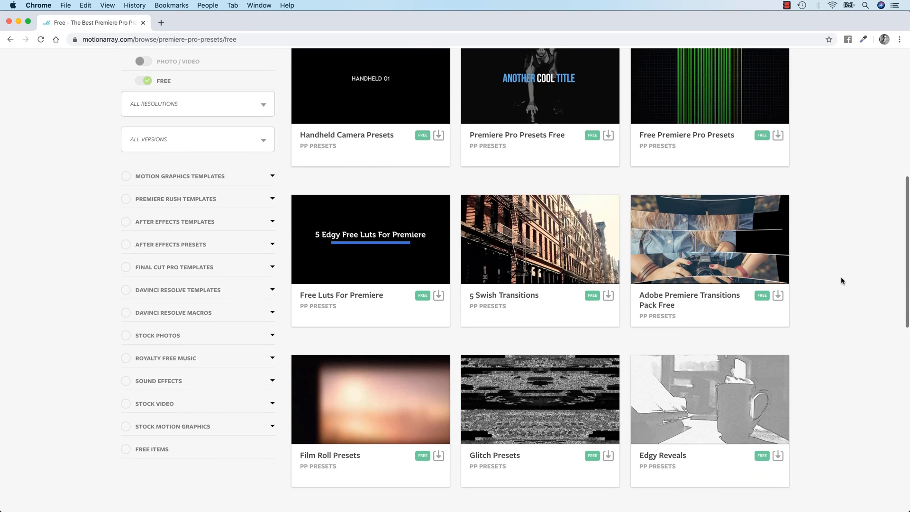
scroll("down", 3)
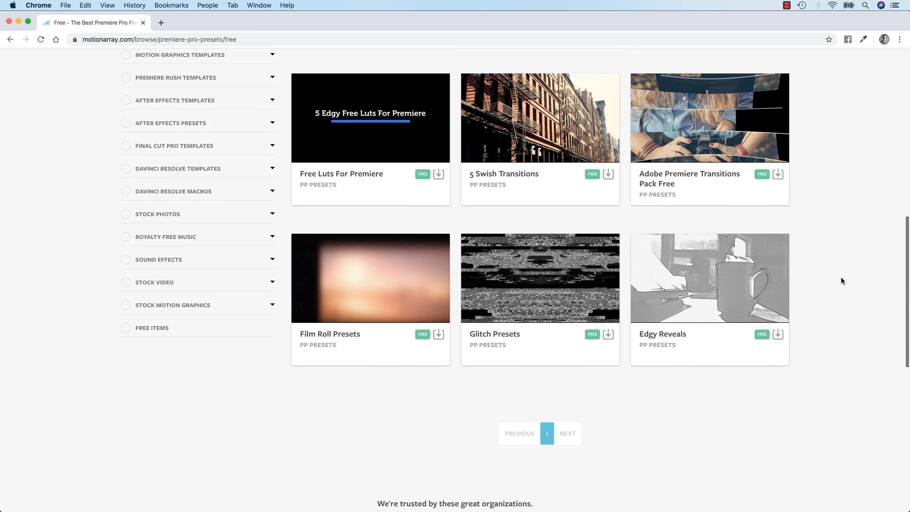
scroll("up", 3)
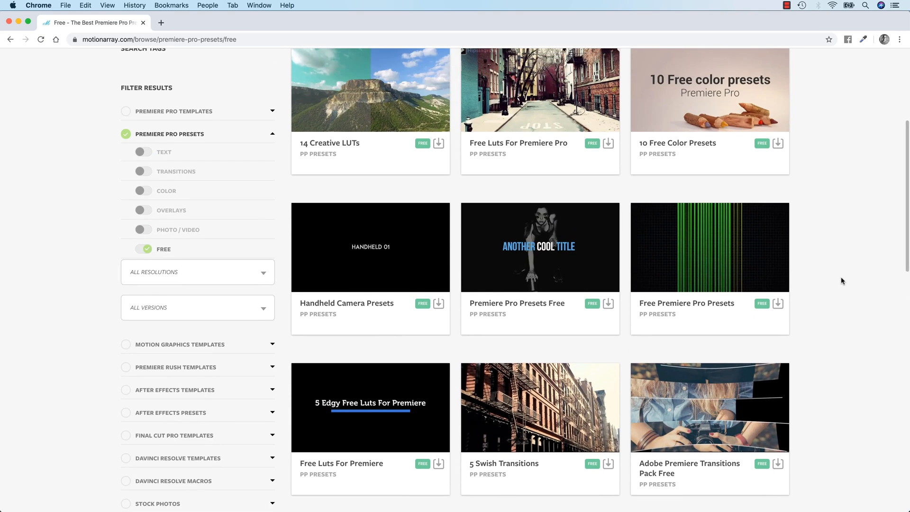
scroll("up", 3)
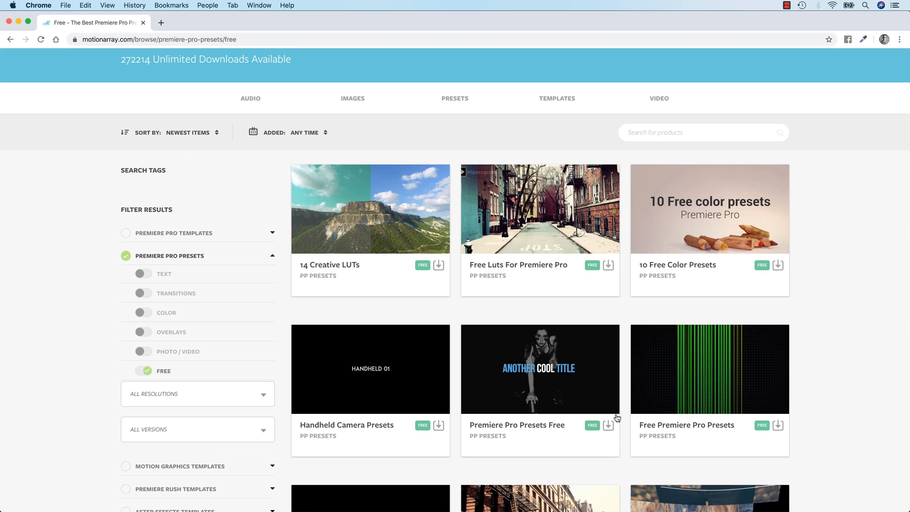
left_click(609, 425)
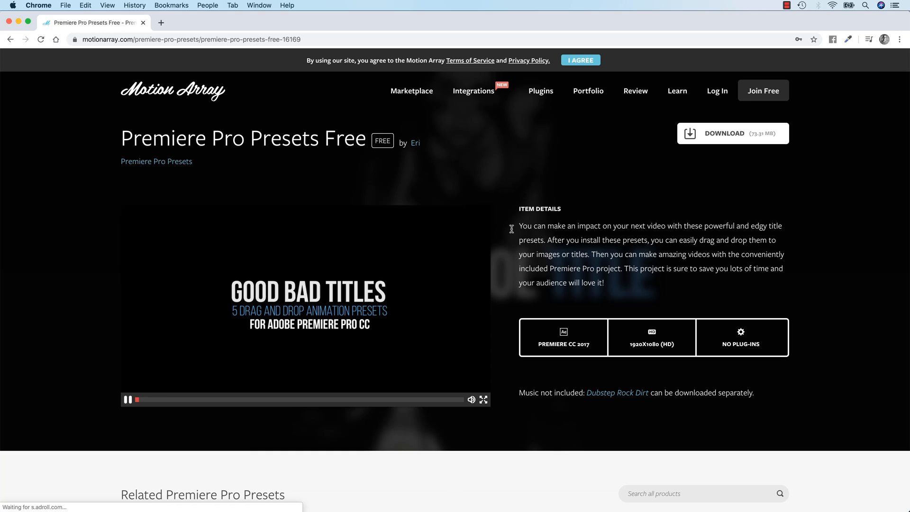
- Pause the preview, attempt the free presets download, and close the login prompt
left_click(733, 132)
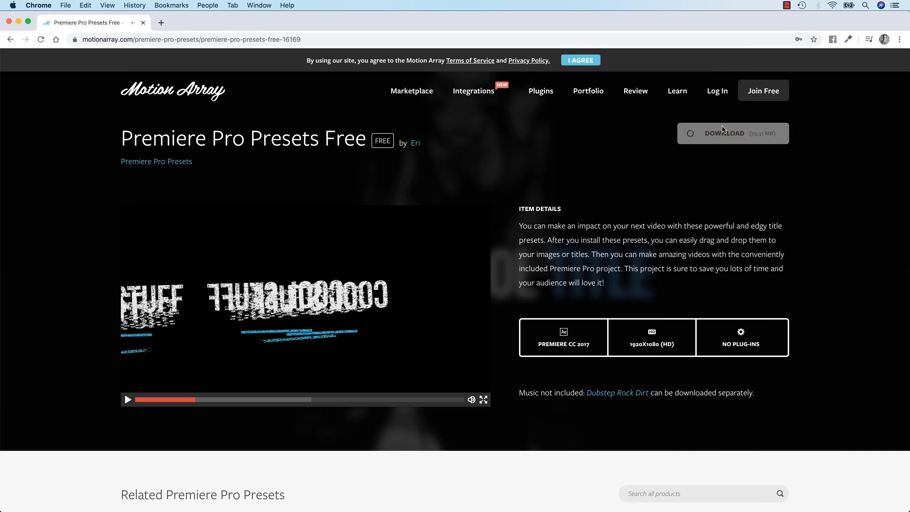
left_click(733, 133)
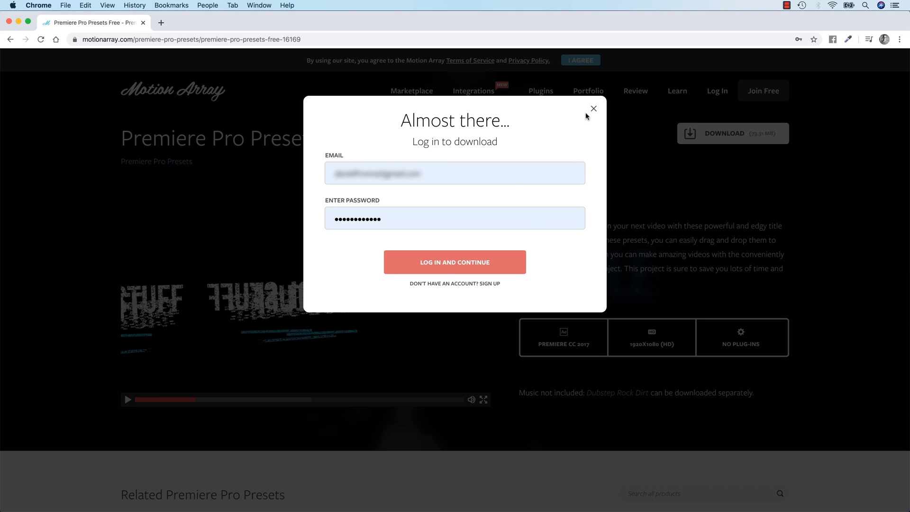
left_click(594, 109)
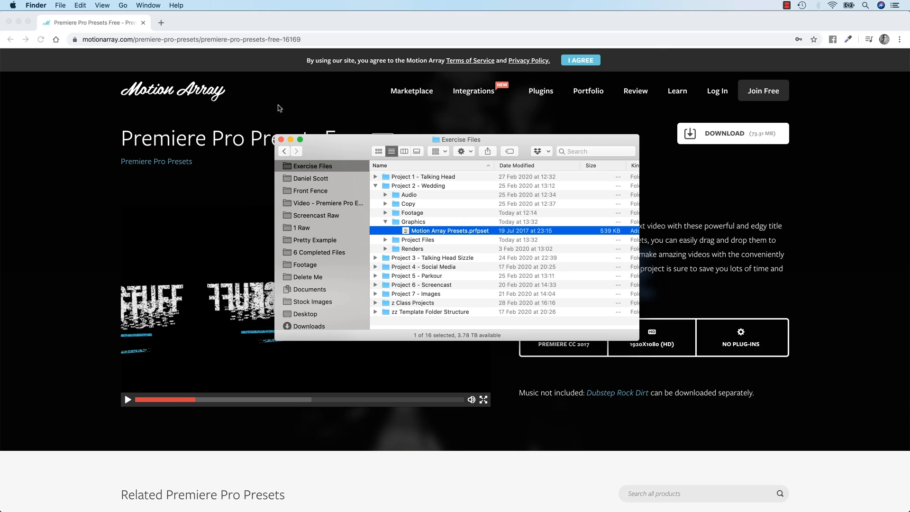
mouse_move(342, 145)
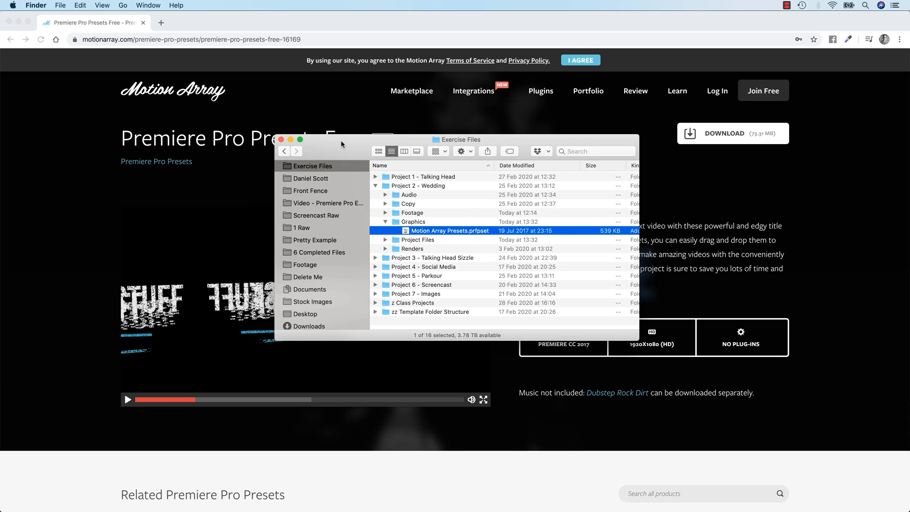
mouse_move(258, 21)
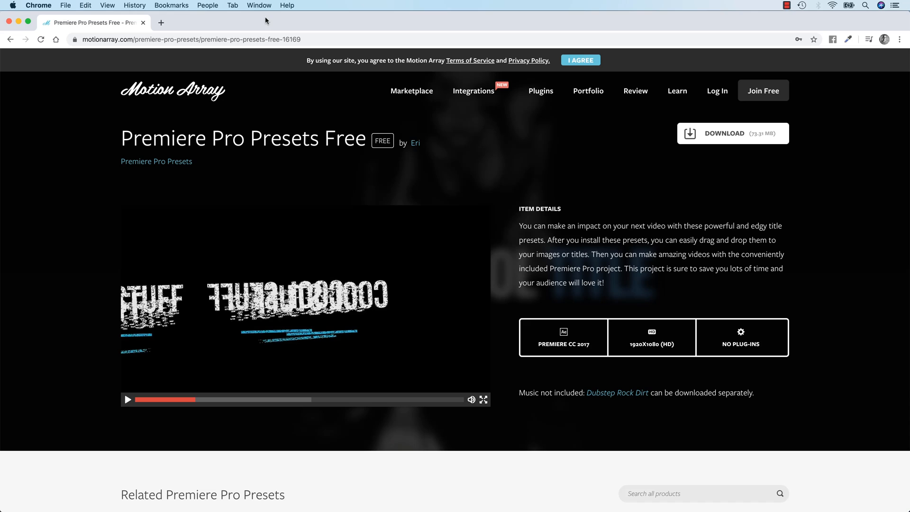
mouse_move(642, 236)
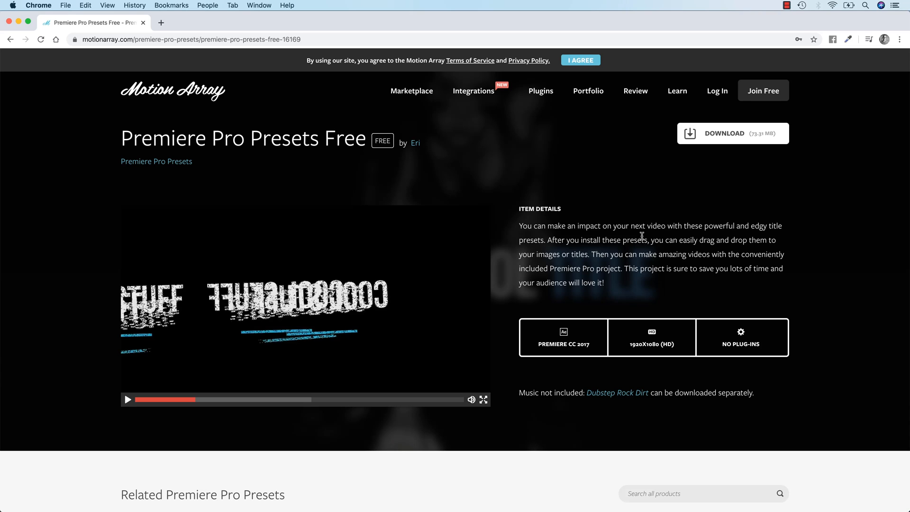
mouse_move(610, 248)
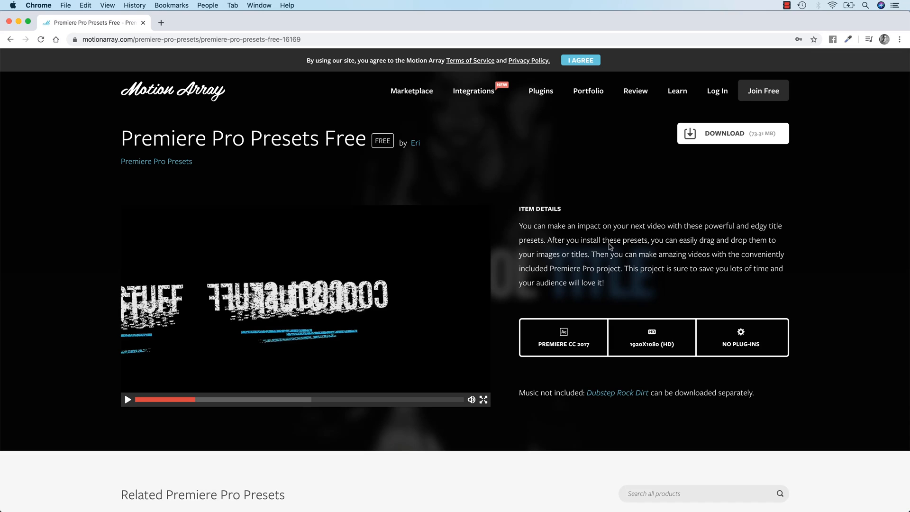
mouse_move(610, 220)
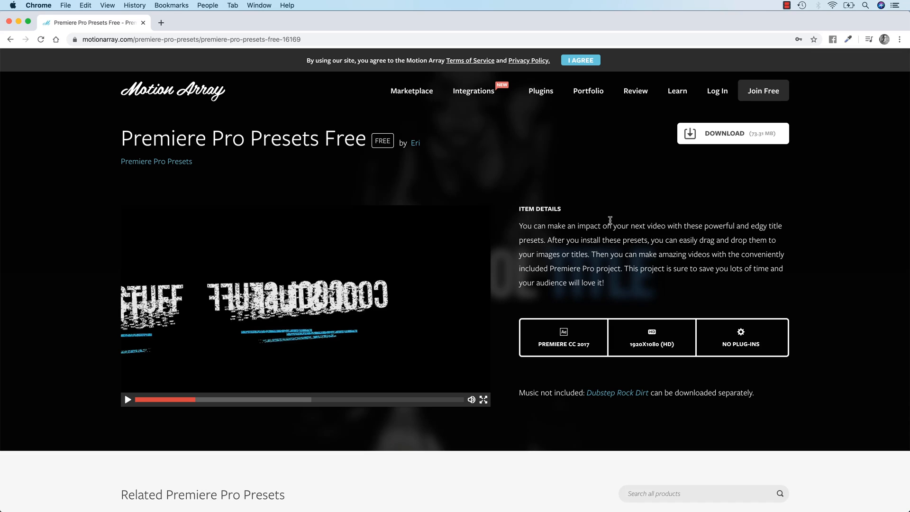